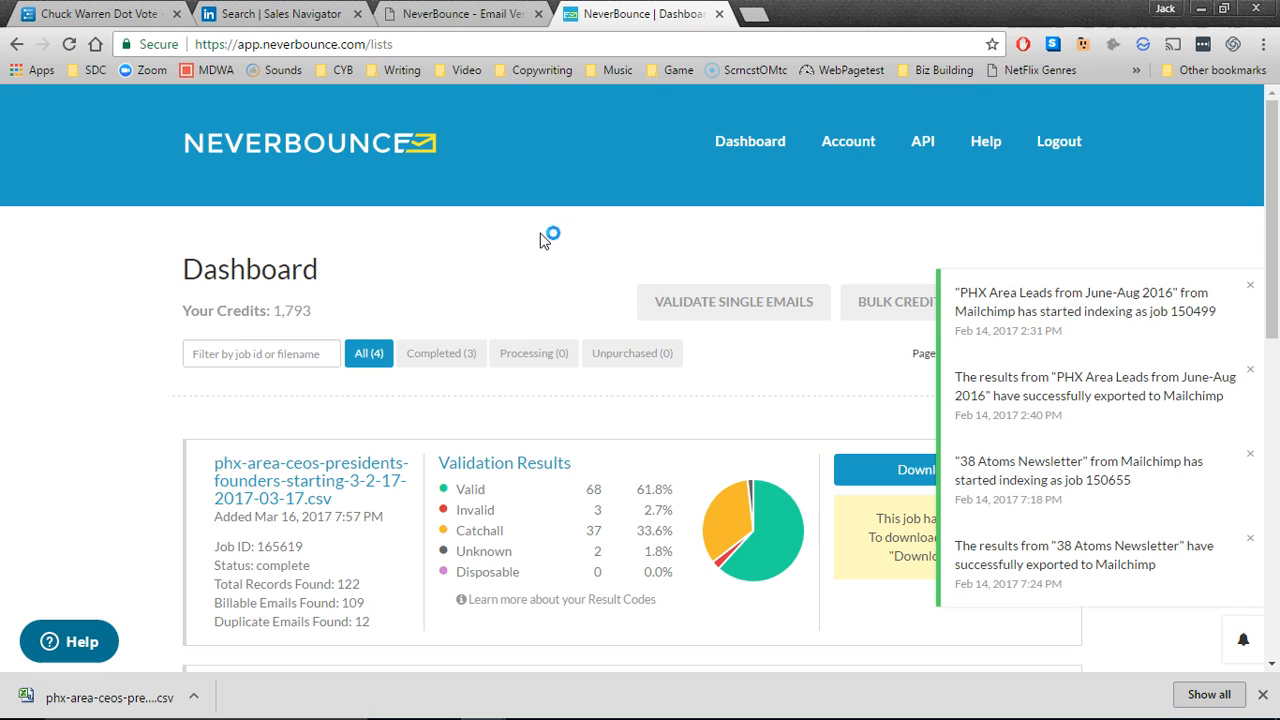
mouse_move(545, 241)
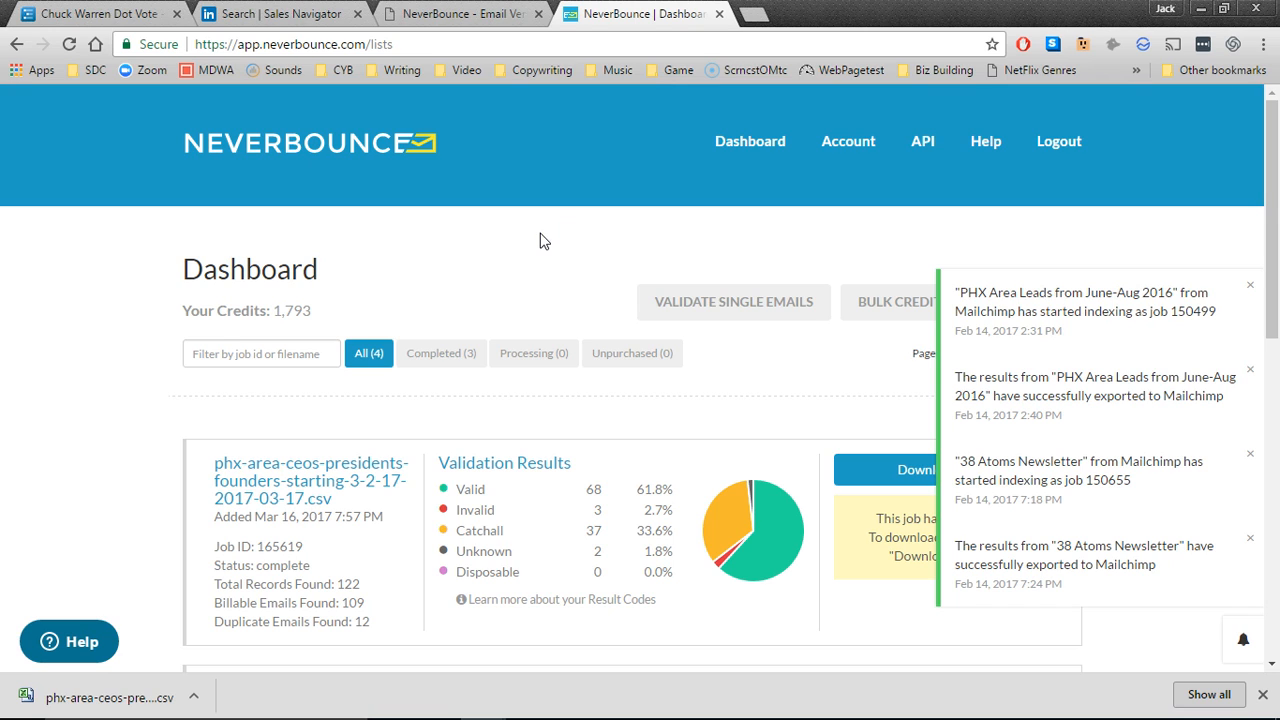
mouse_move(1150, 283)
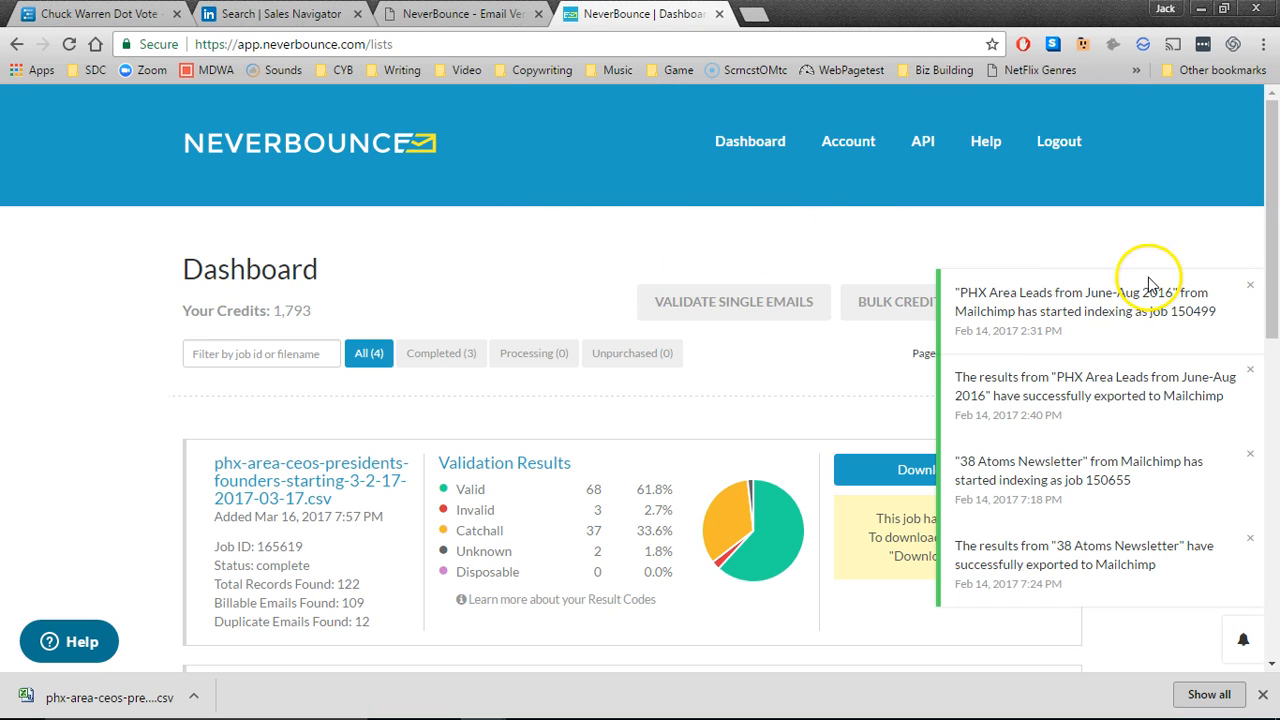
Step: Scroll down the dashboard and show the ADD LIST options for adding a new list
scroll("down", 3)
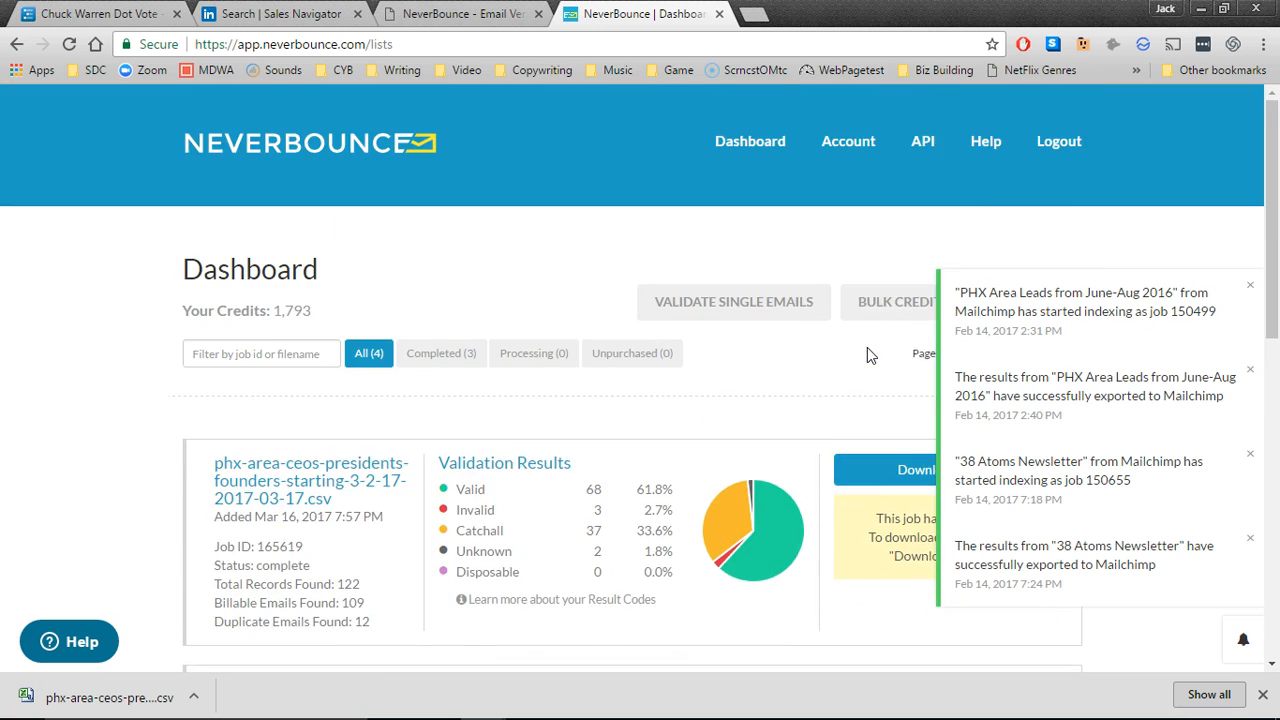
scroll("down", 3)
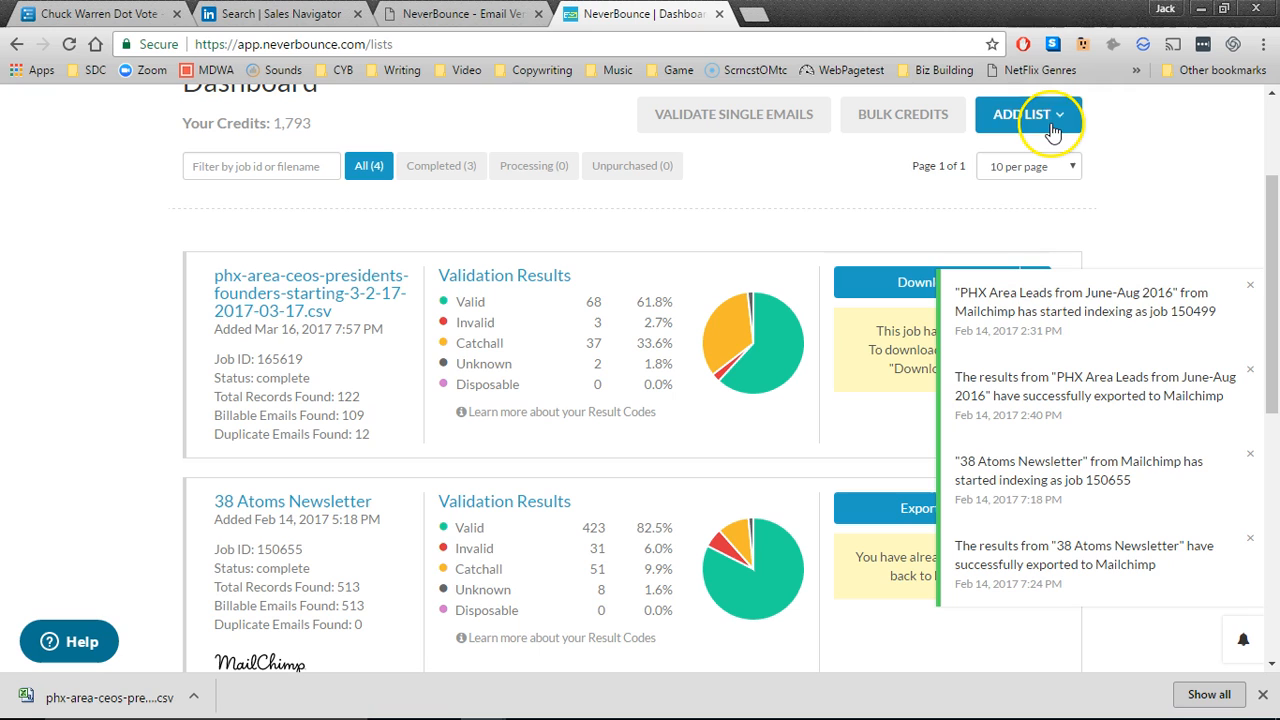
left_click(1028, 114)
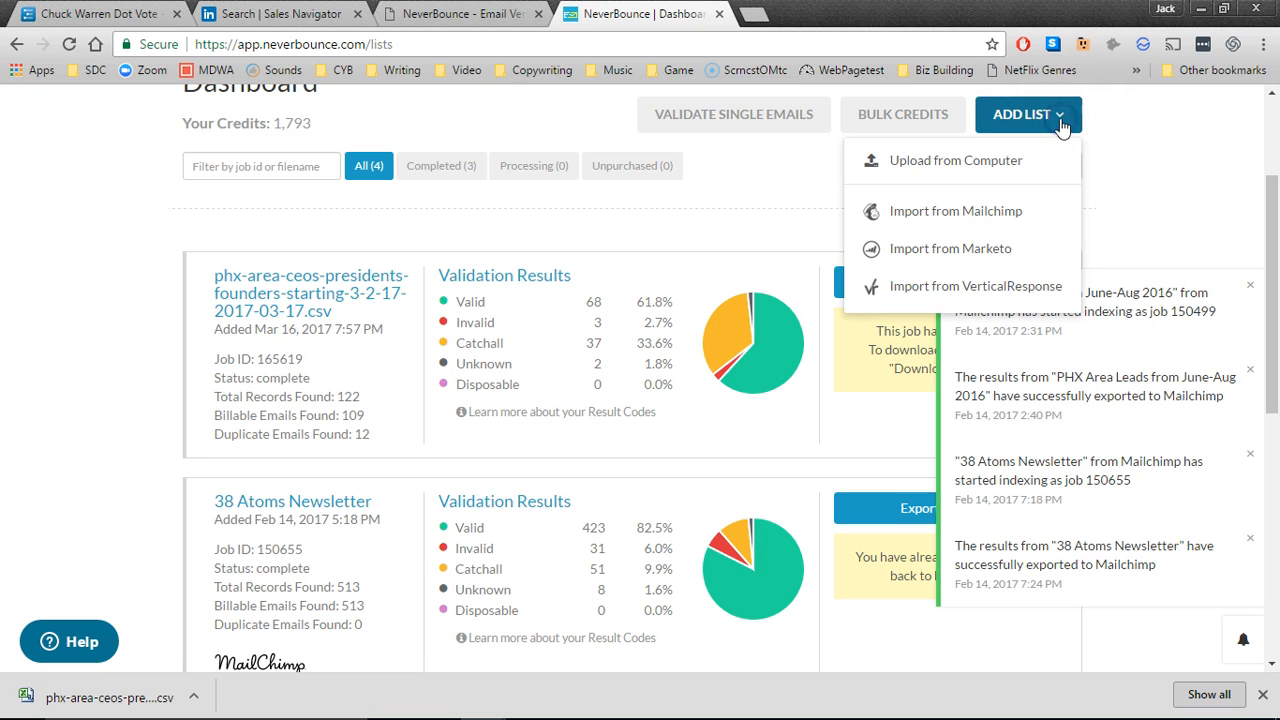
mouse_move(955, 160)
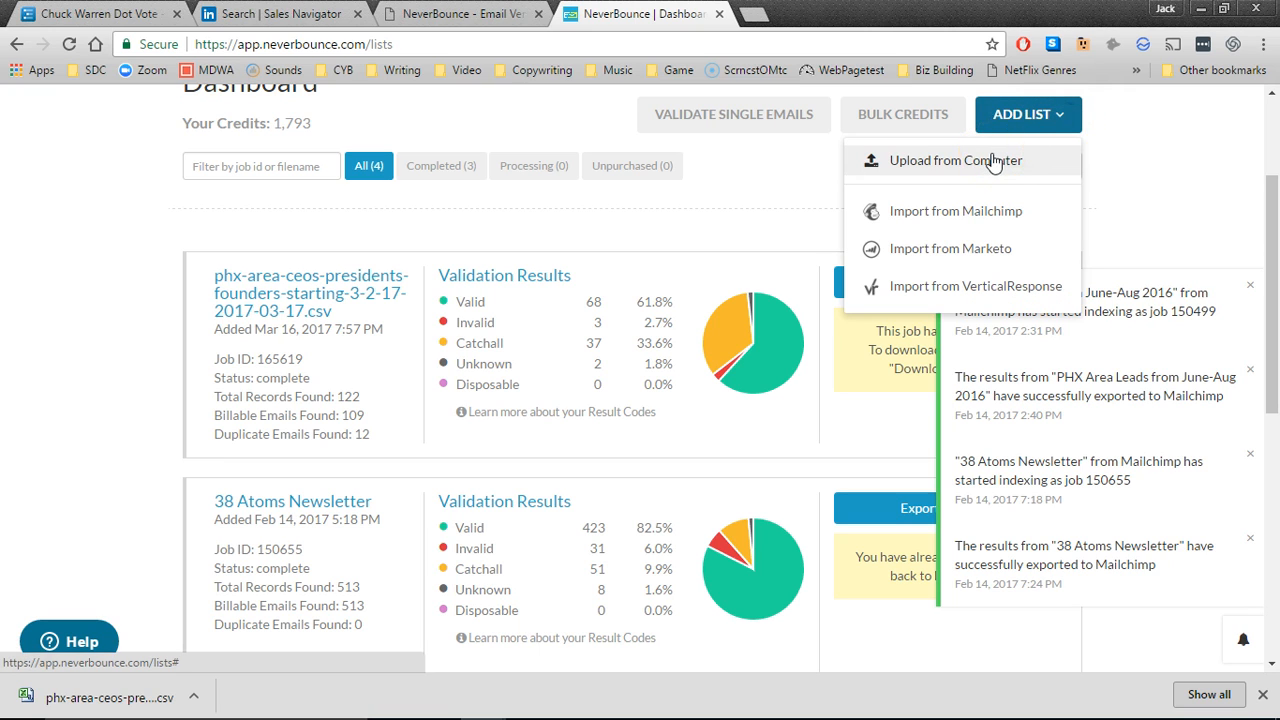
Step: Choose 'Upload from Computer' to bring up the CSV upload window
left_click(955, 160)
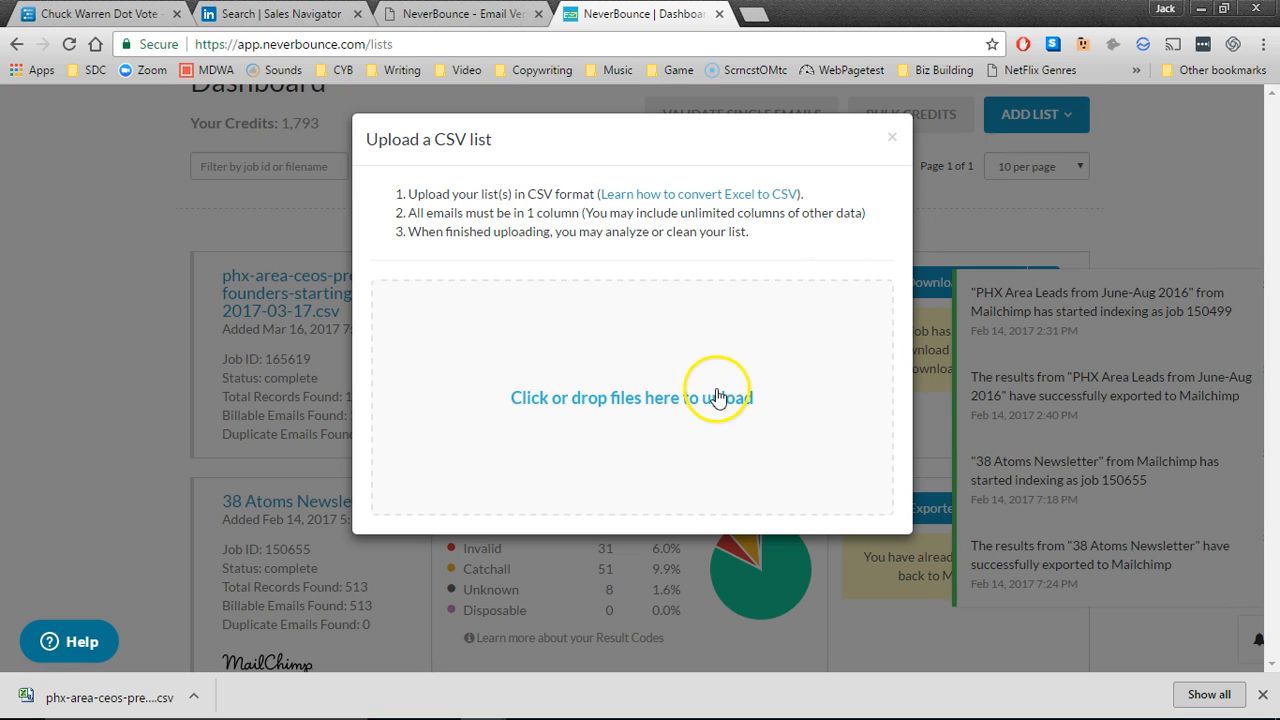
mouse_move(651, 410)
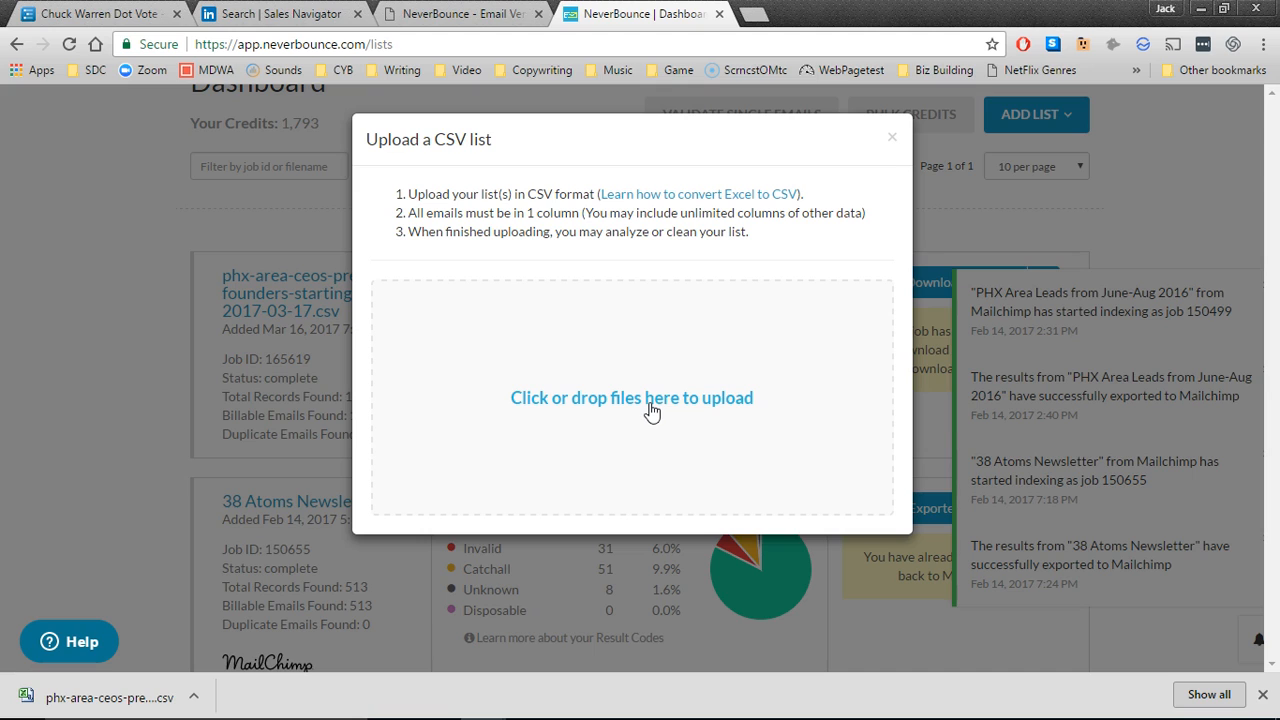
mouse_move(651, 411)
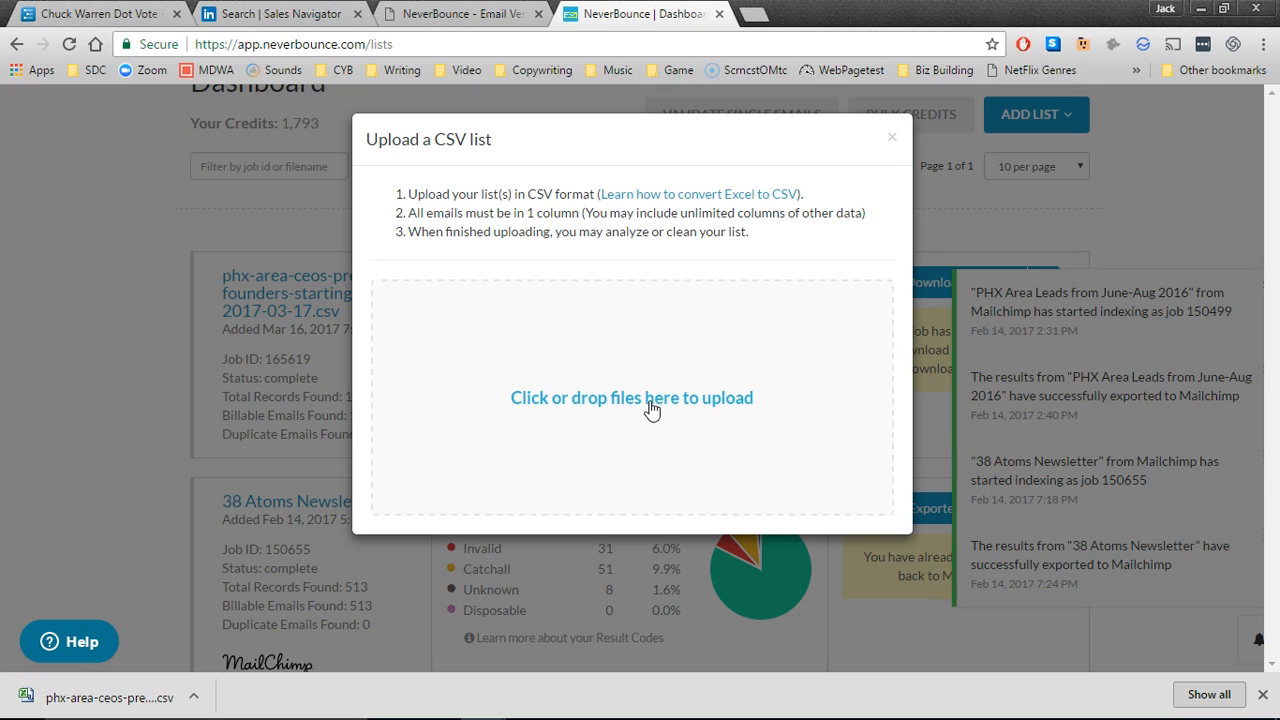
left_click(631, 397)
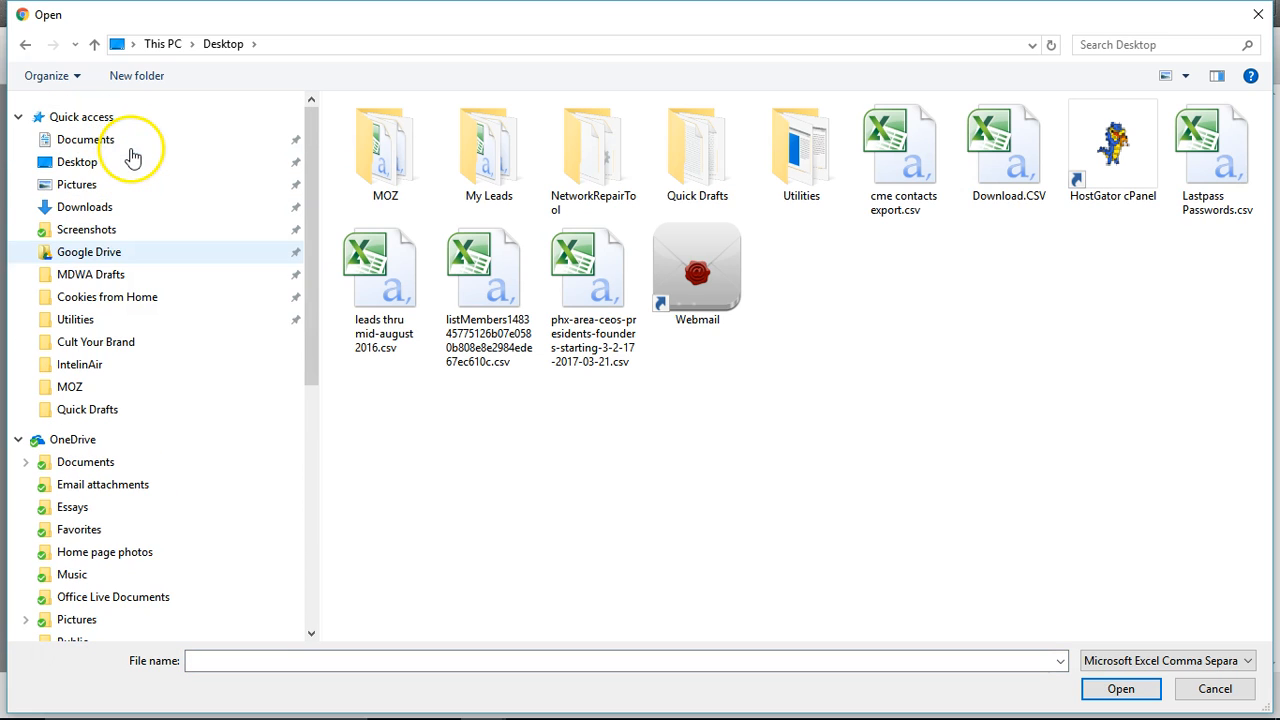
scroll("down", 3)
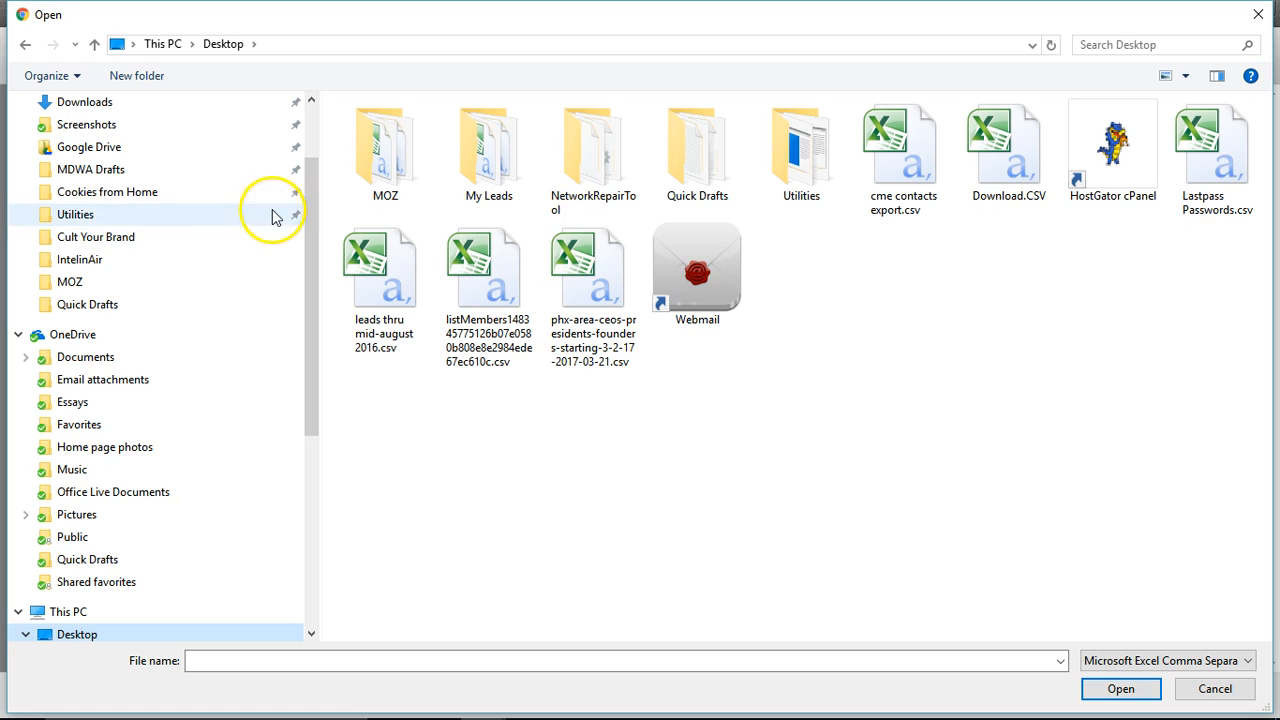
mouse_move(953, 280)
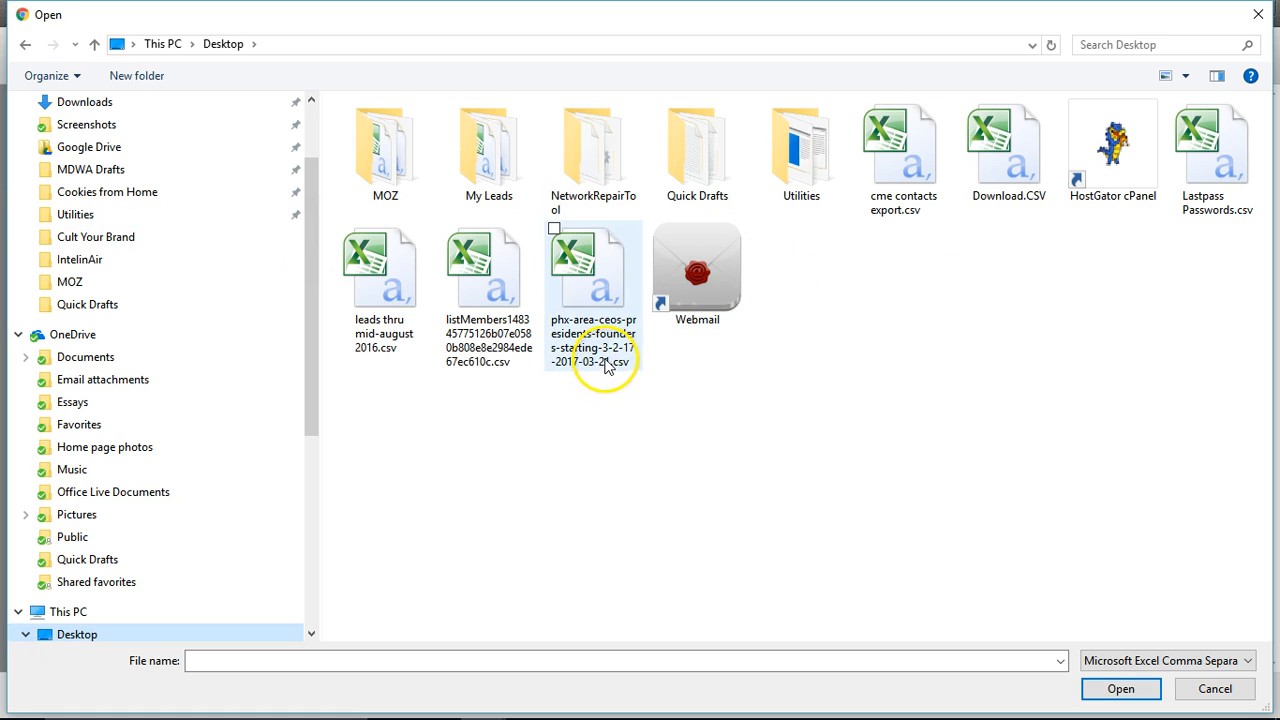
left_click(593, 265)
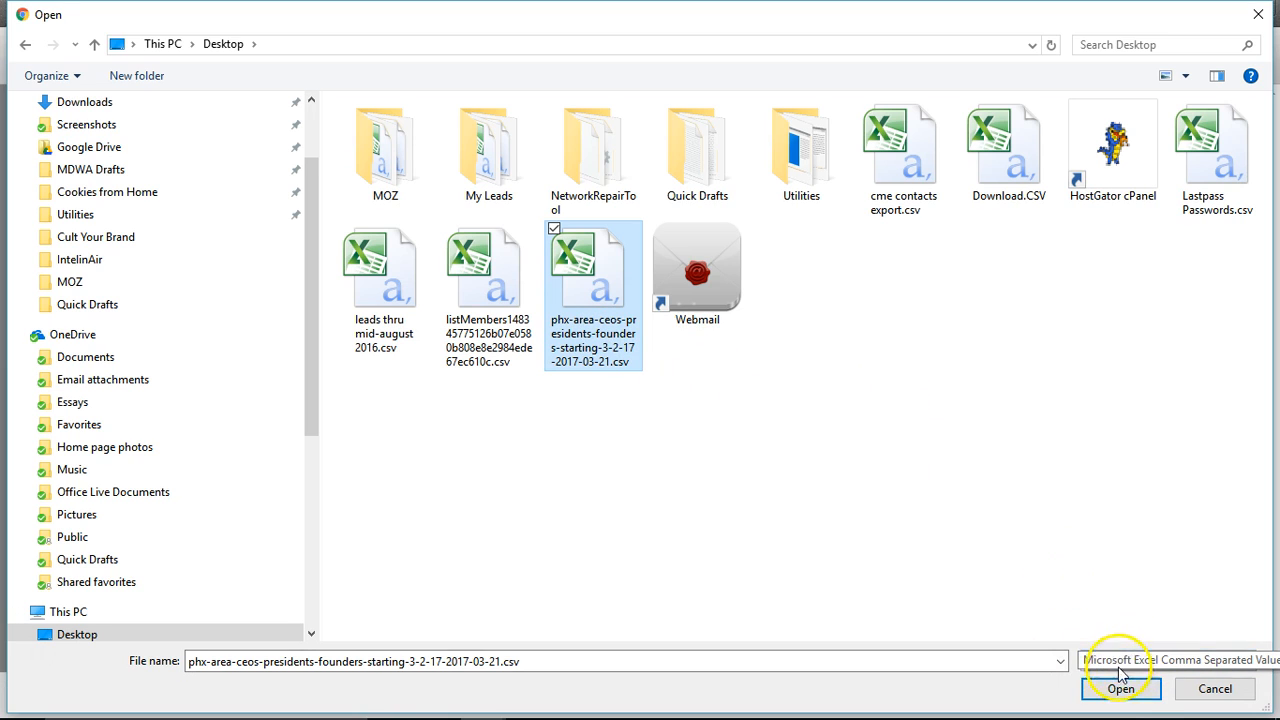
left_click(1121, 688)
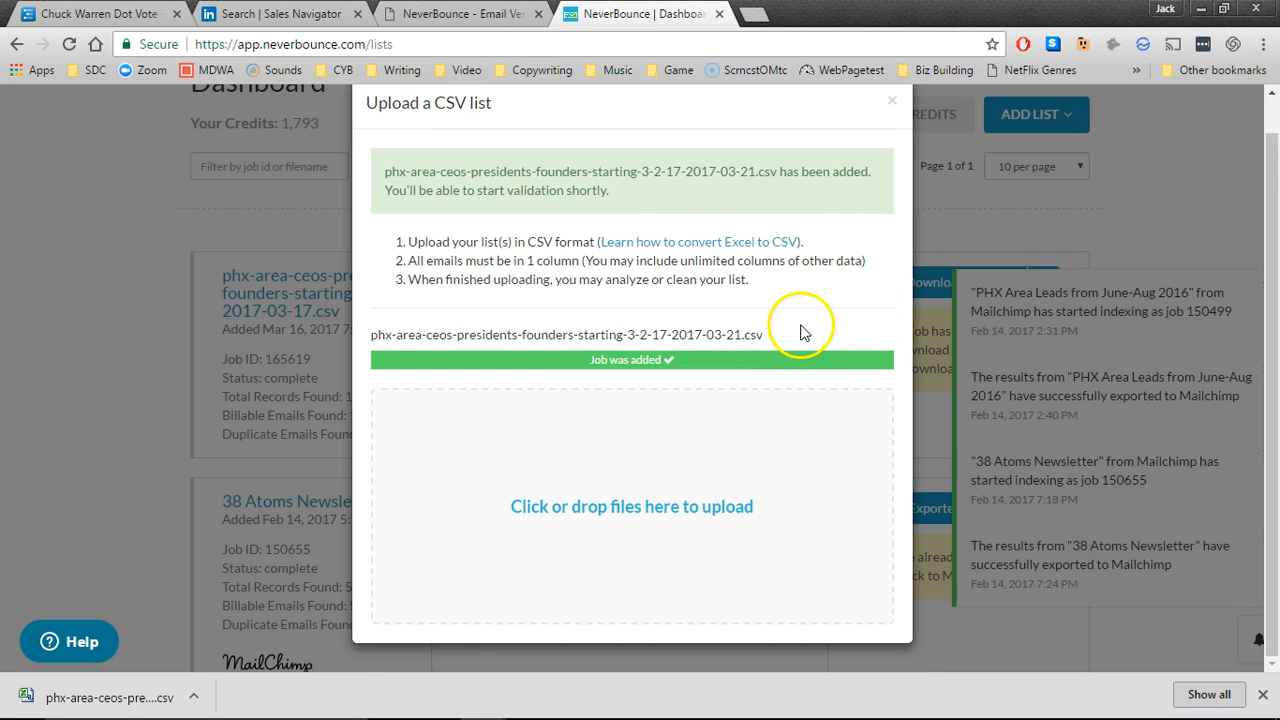
Step: Close the 'Upload a CSV list' window once 'Job was added' appears
left_click(891, 100)
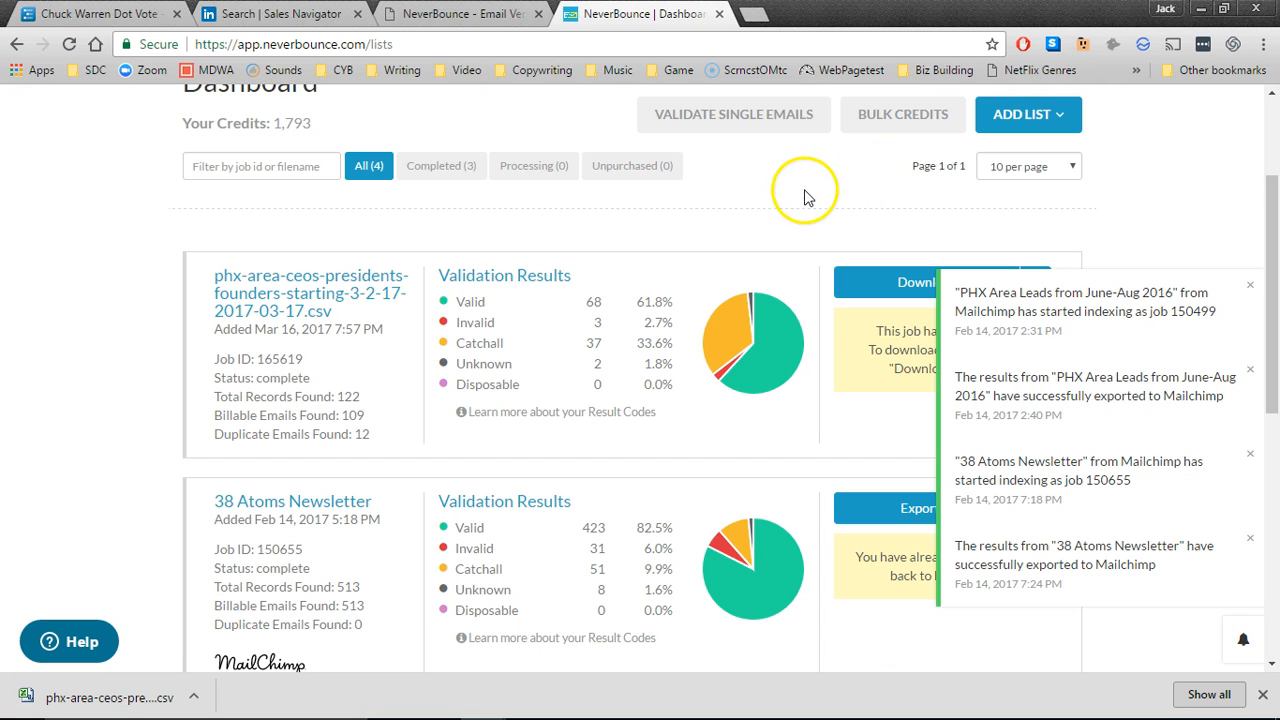
mouse_move(958, 222)
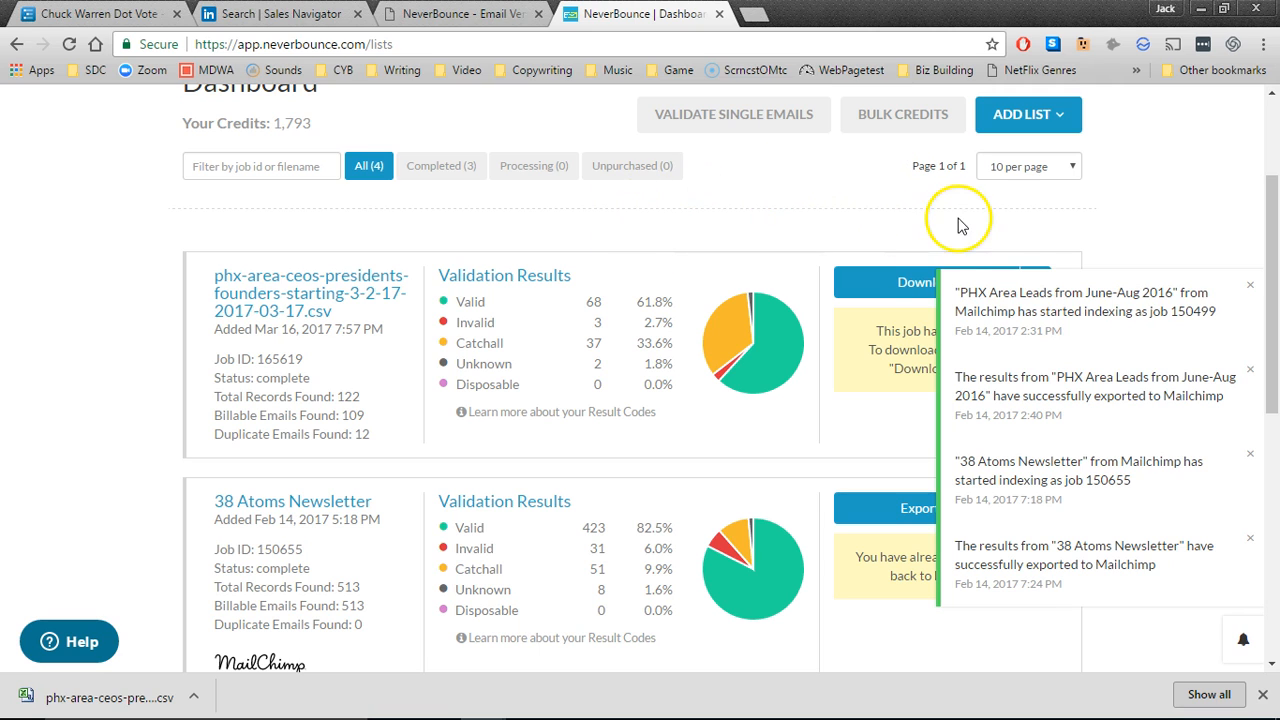
mouse_move(730, 240)
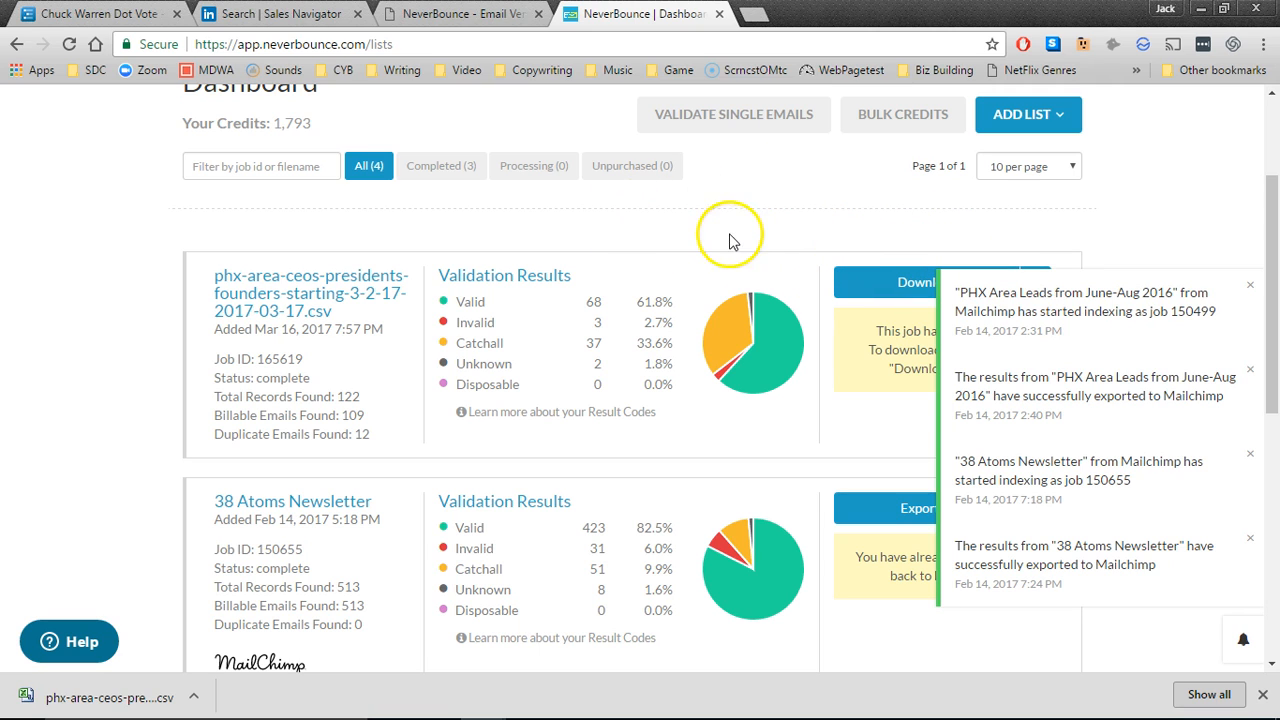
mouse_move(912, 207)
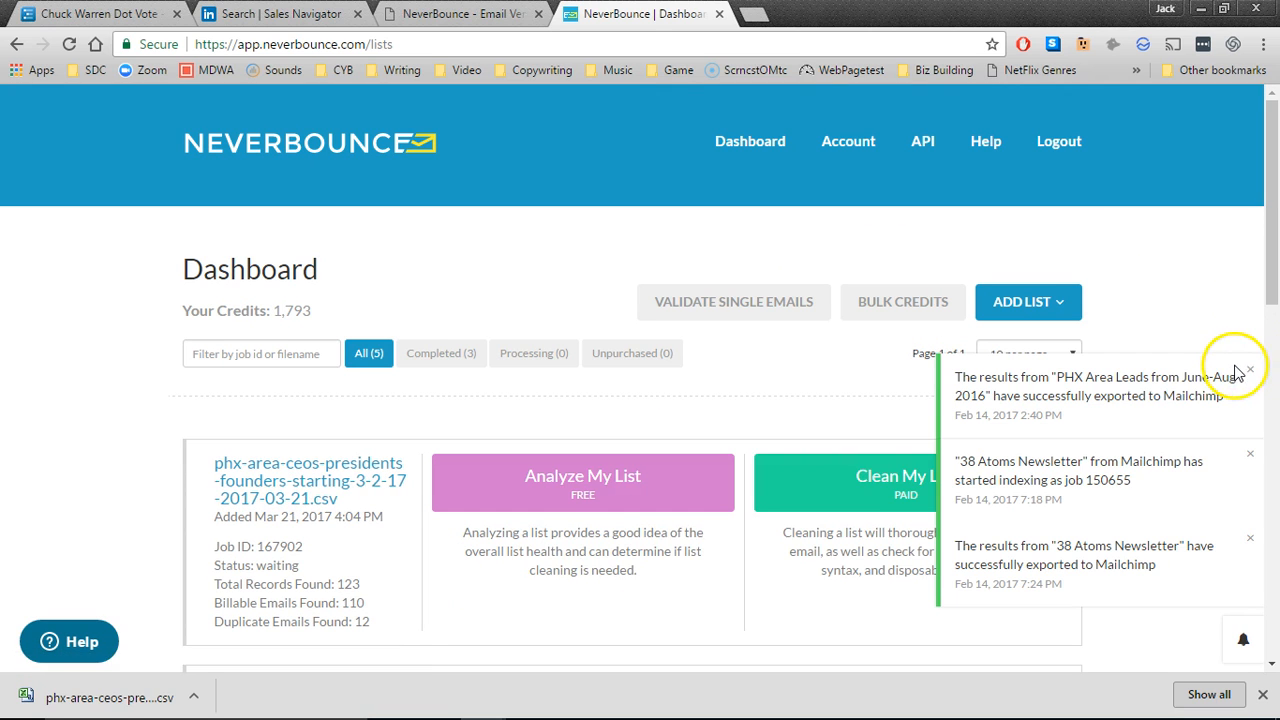
left_click(1249, 369)
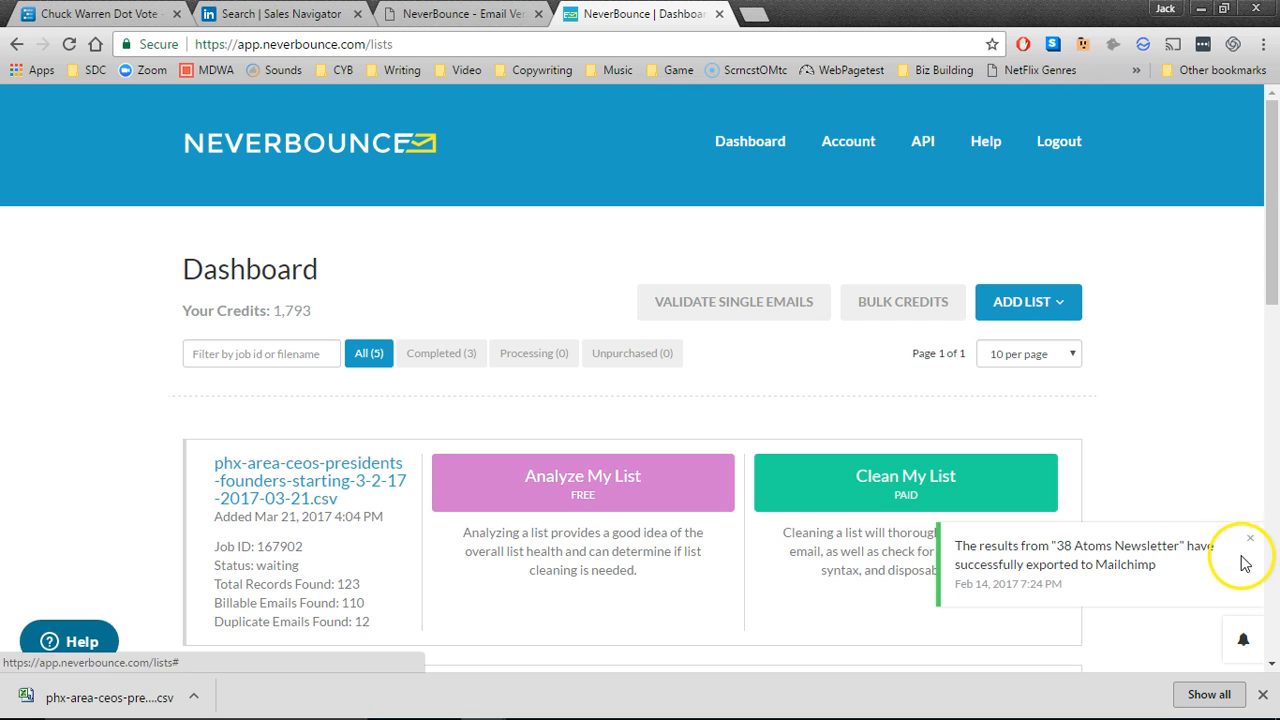
left_click(1229, 538)
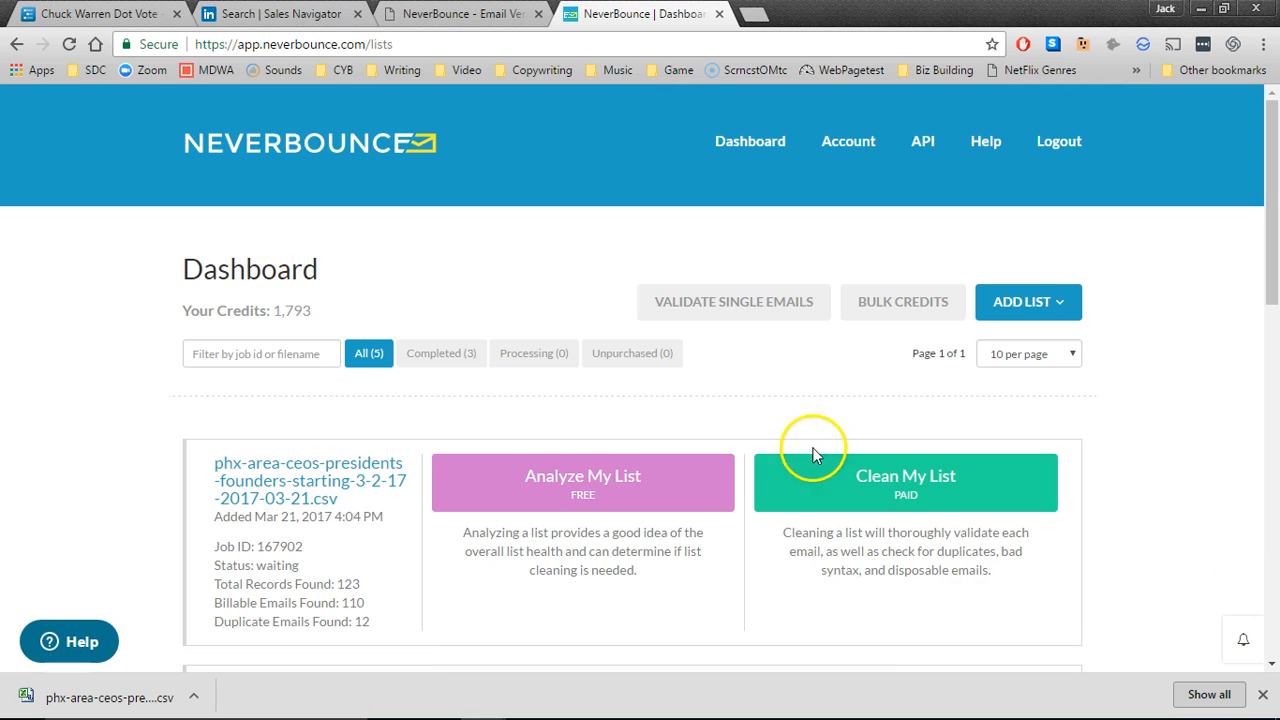
mouse_move(1170, 435)
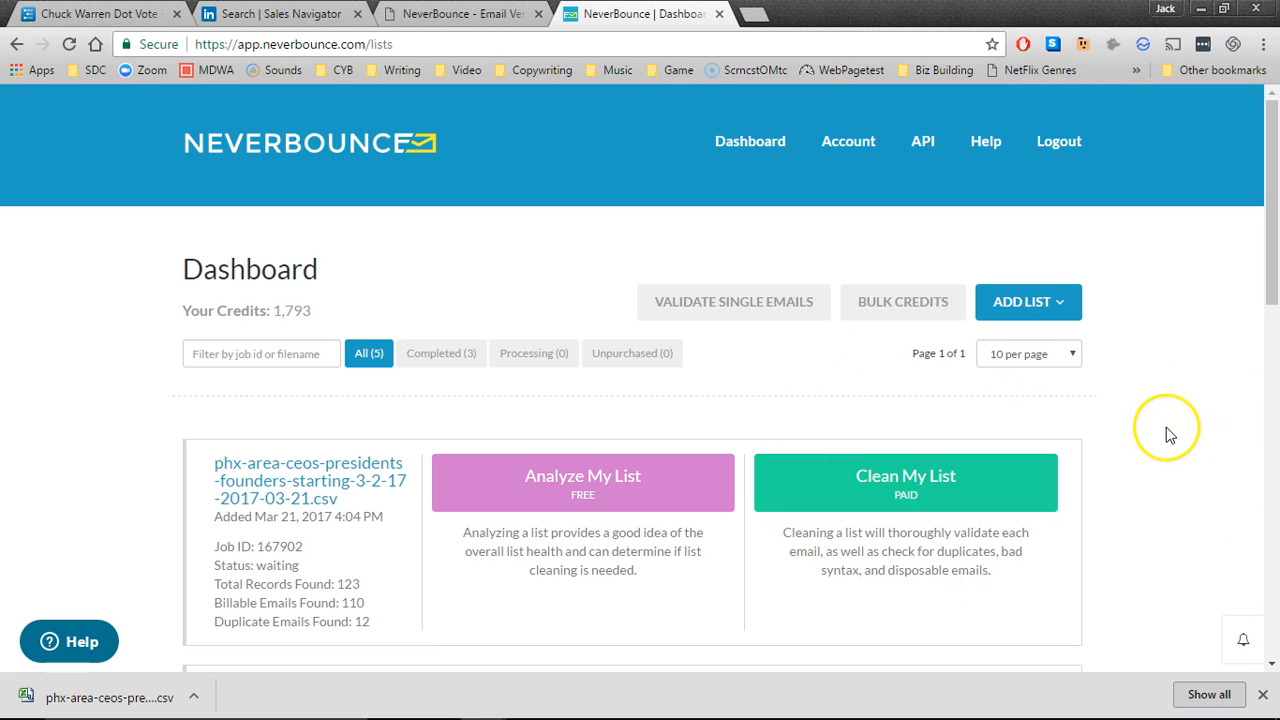
scroll("down", 3)
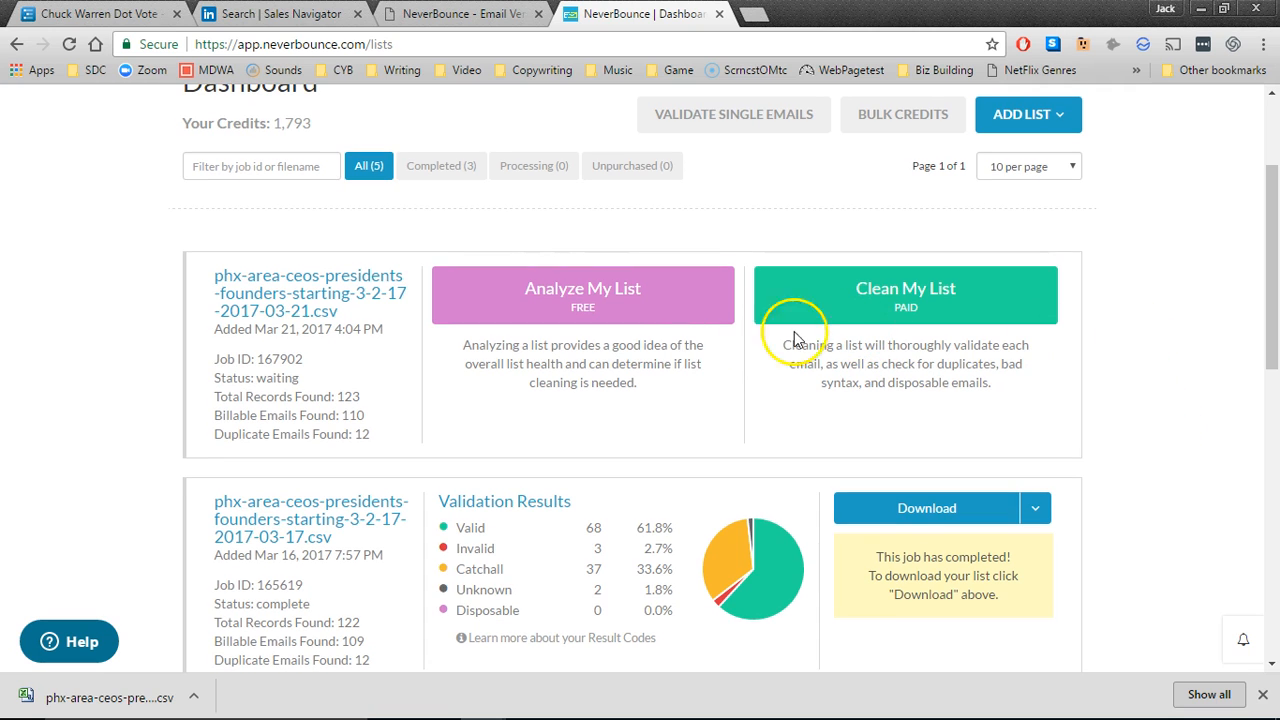
mouse_move(618, 290)
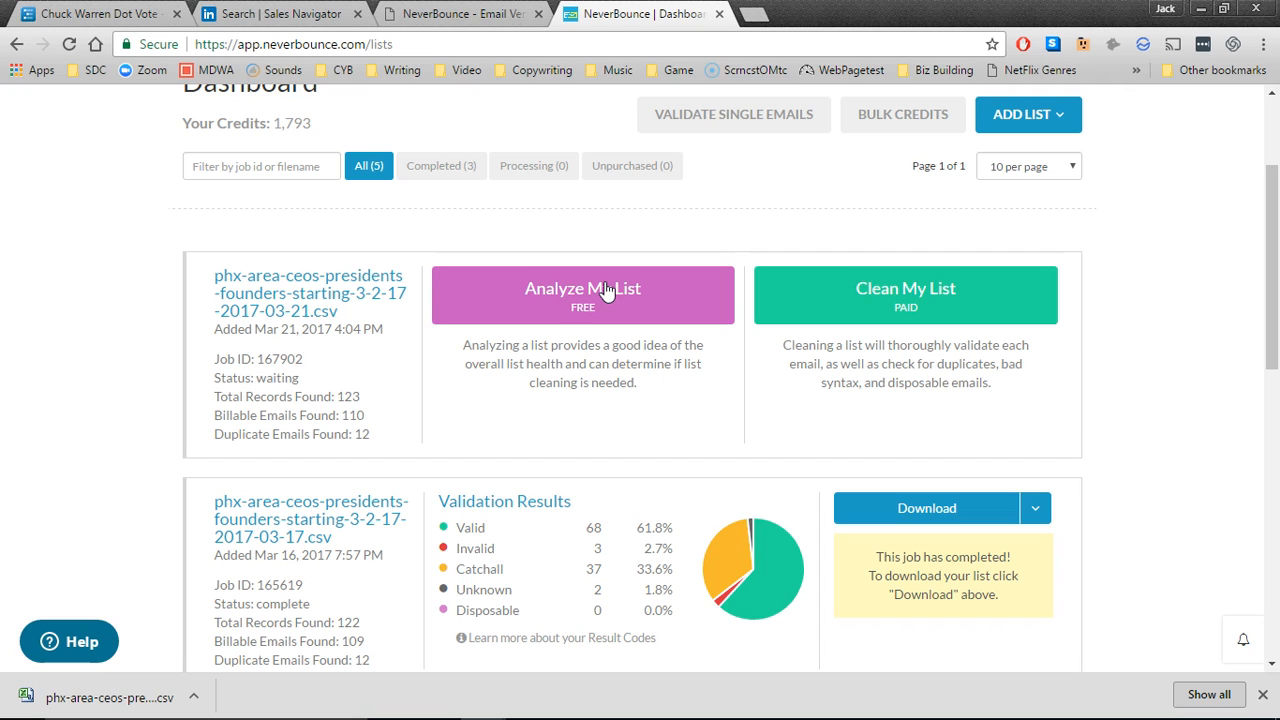
Step: Run Analyze My List (Free) on the 2017-03-21 phx-area-ceos list
left_click(582, 294)
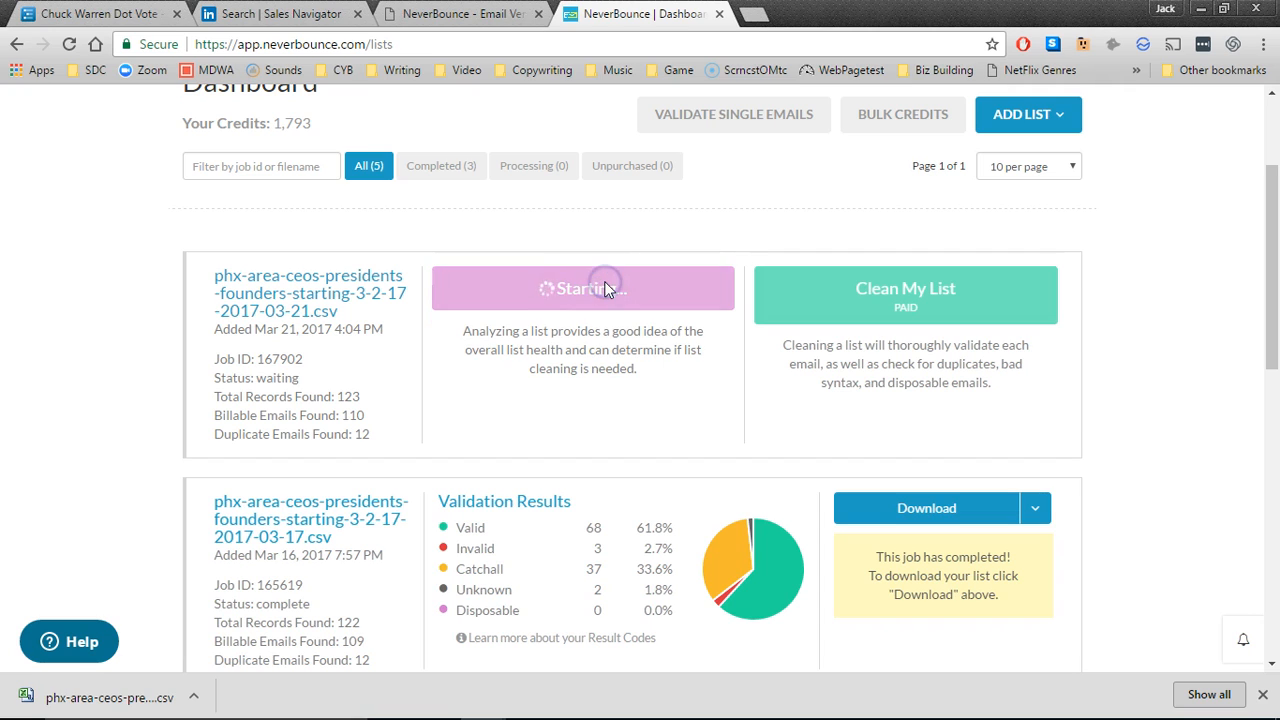
left_click(582, 288)
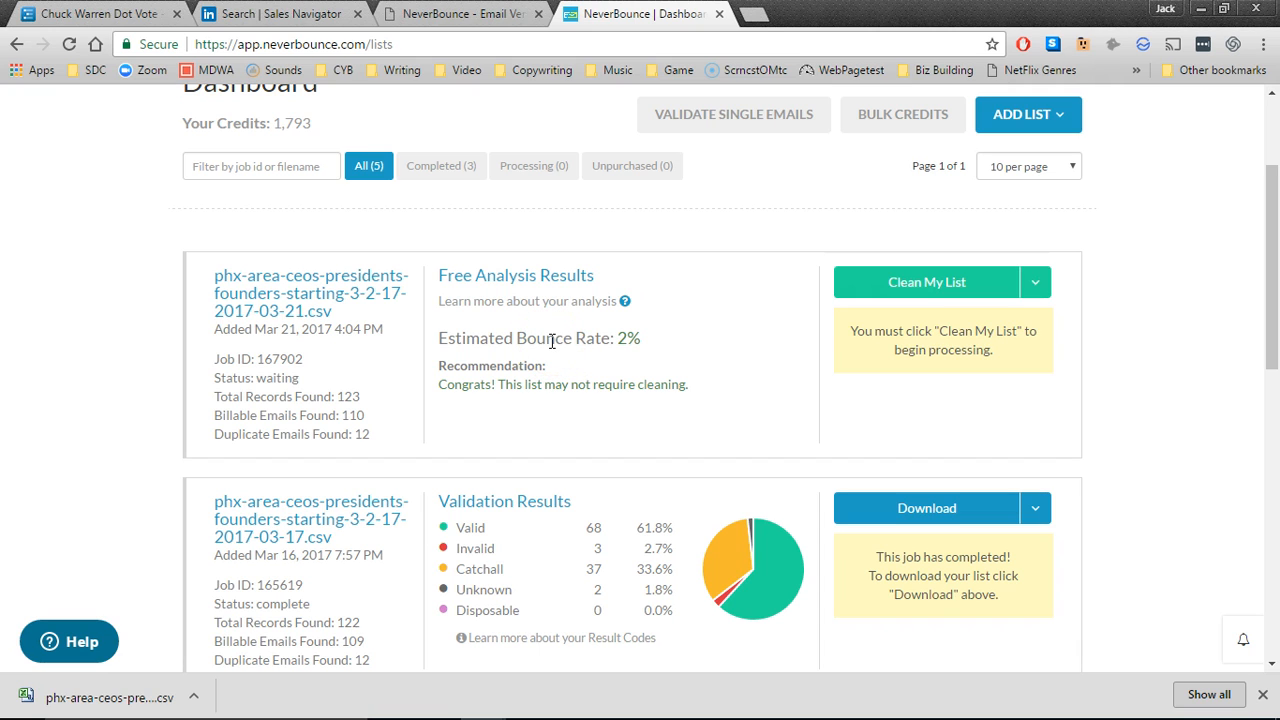
mouse_move(568, 330)
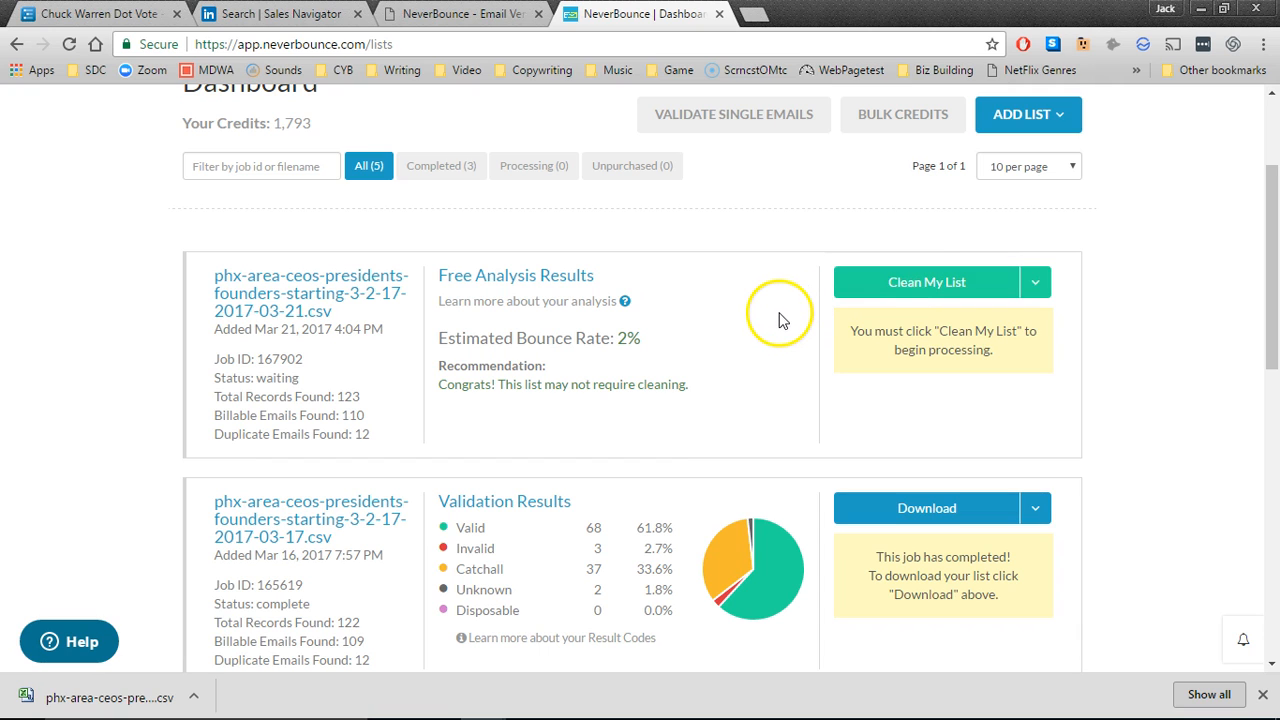
mouse_move(753, 320)
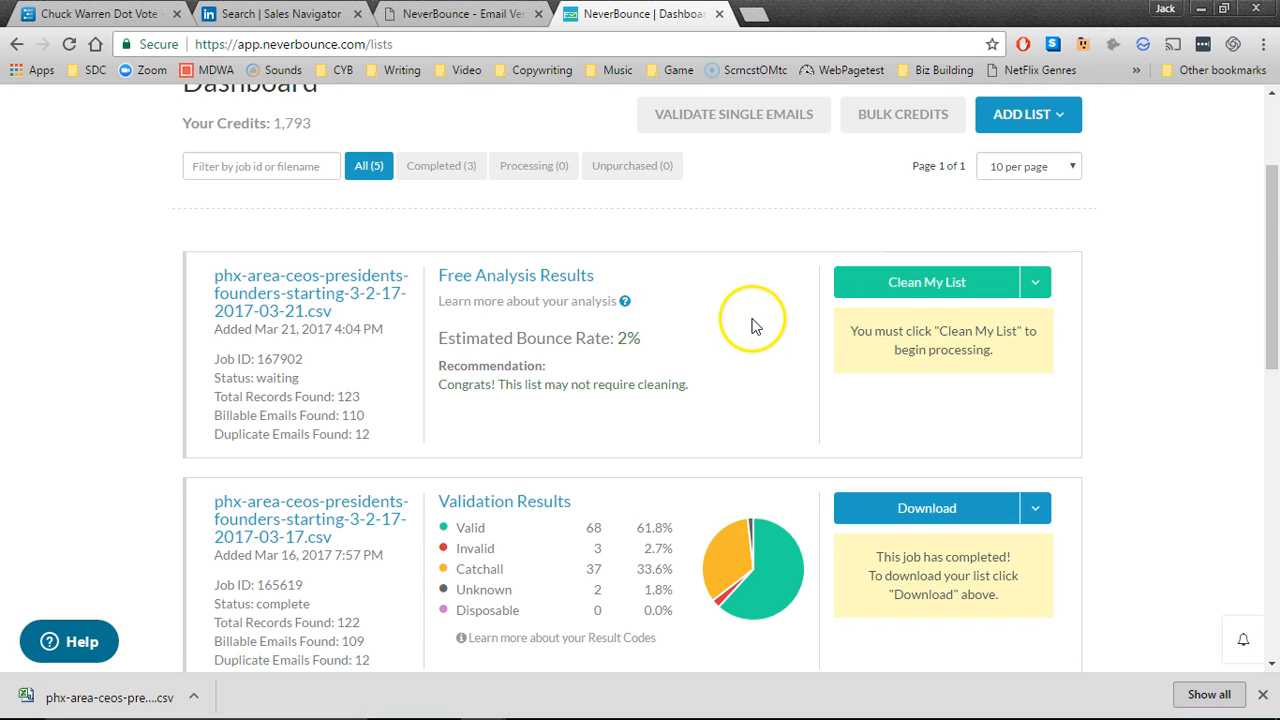
scroll("down", 3)
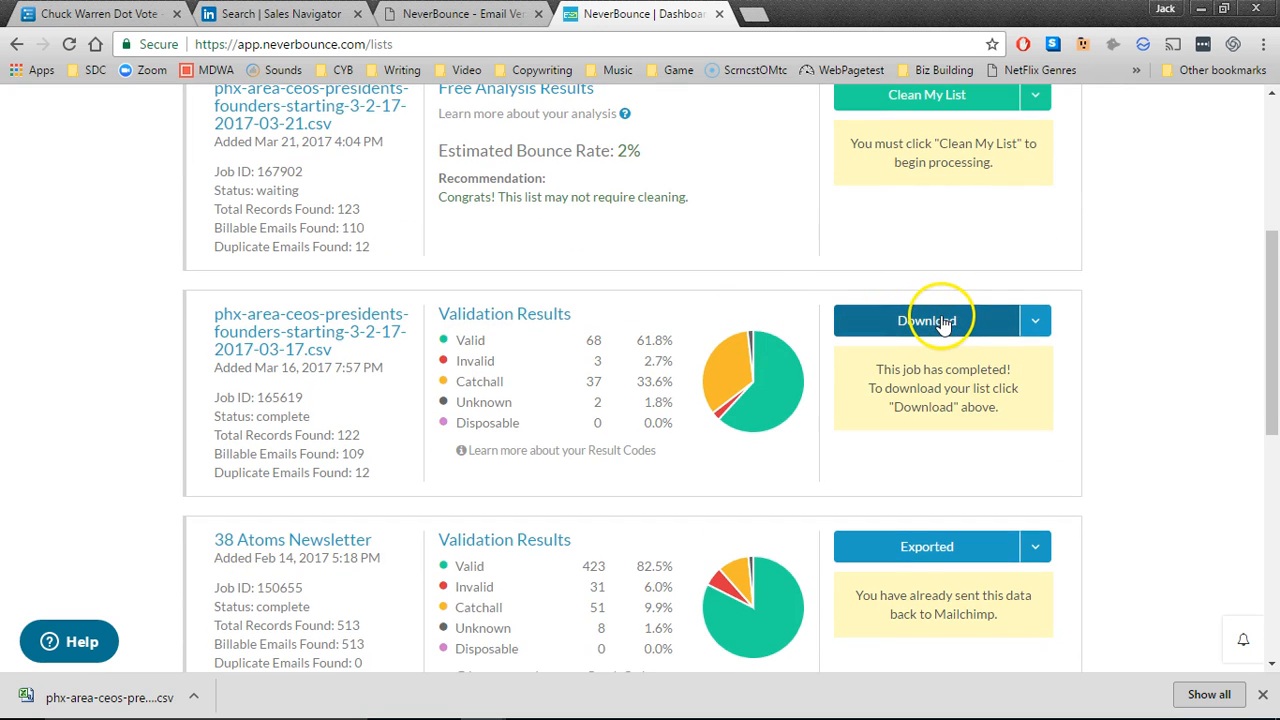
mouse_move(925, 320)
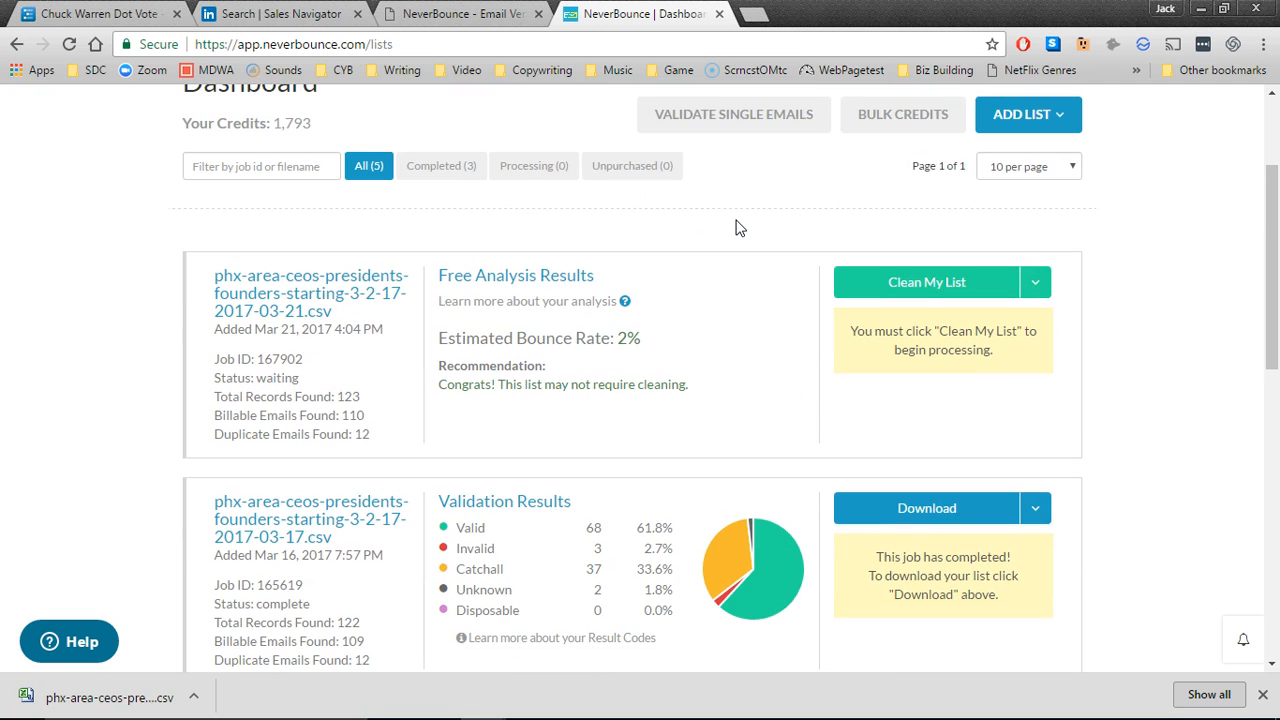
mouse_move(716, 305)
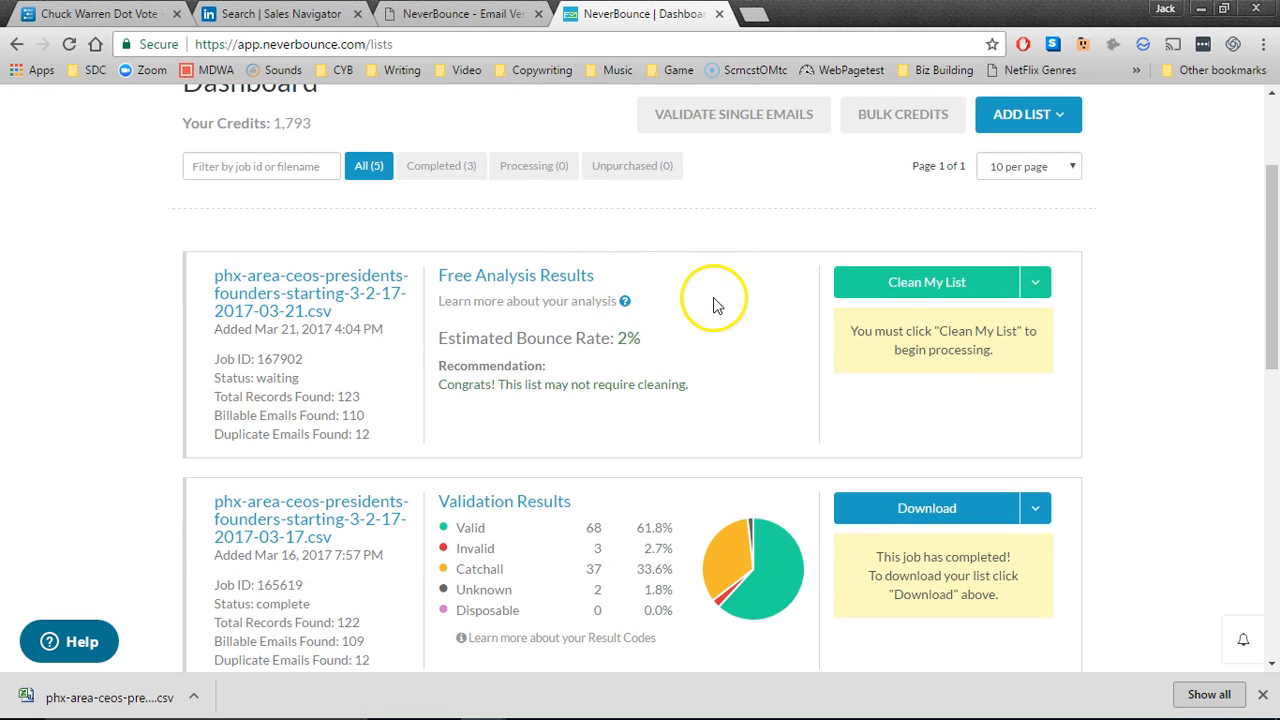
scroll("down", 3)
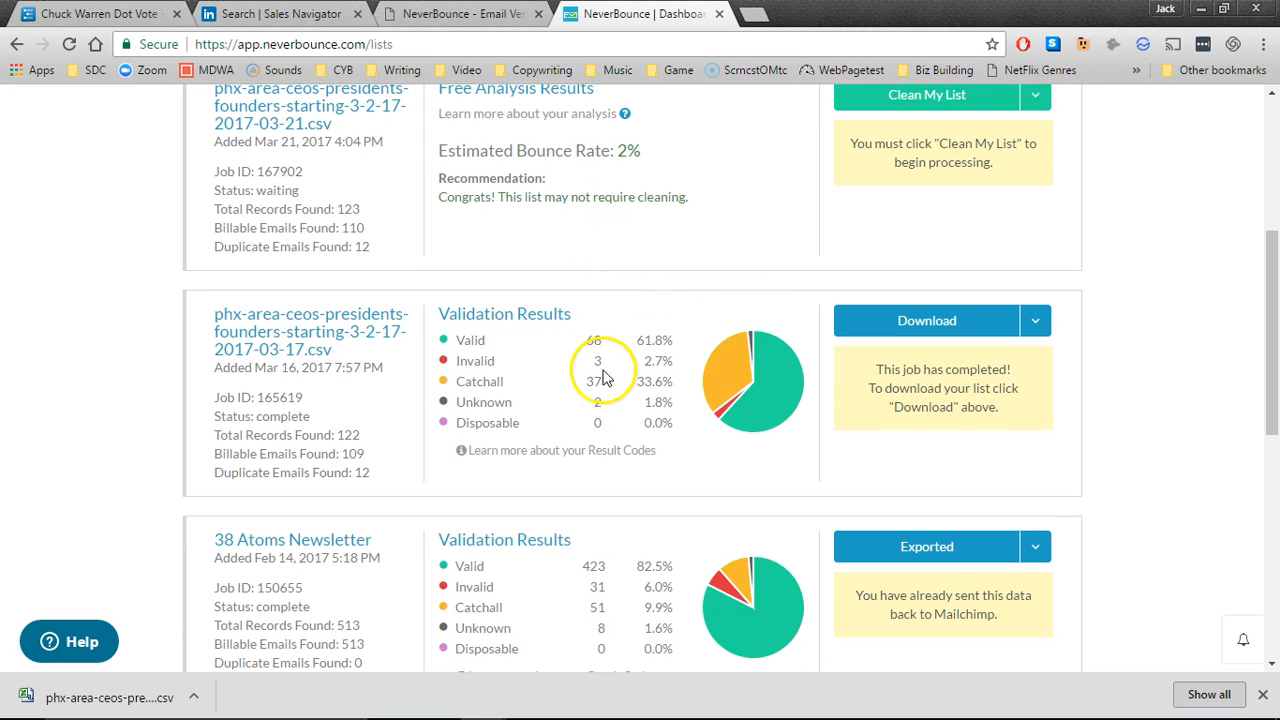
mouse_move(672, 377)
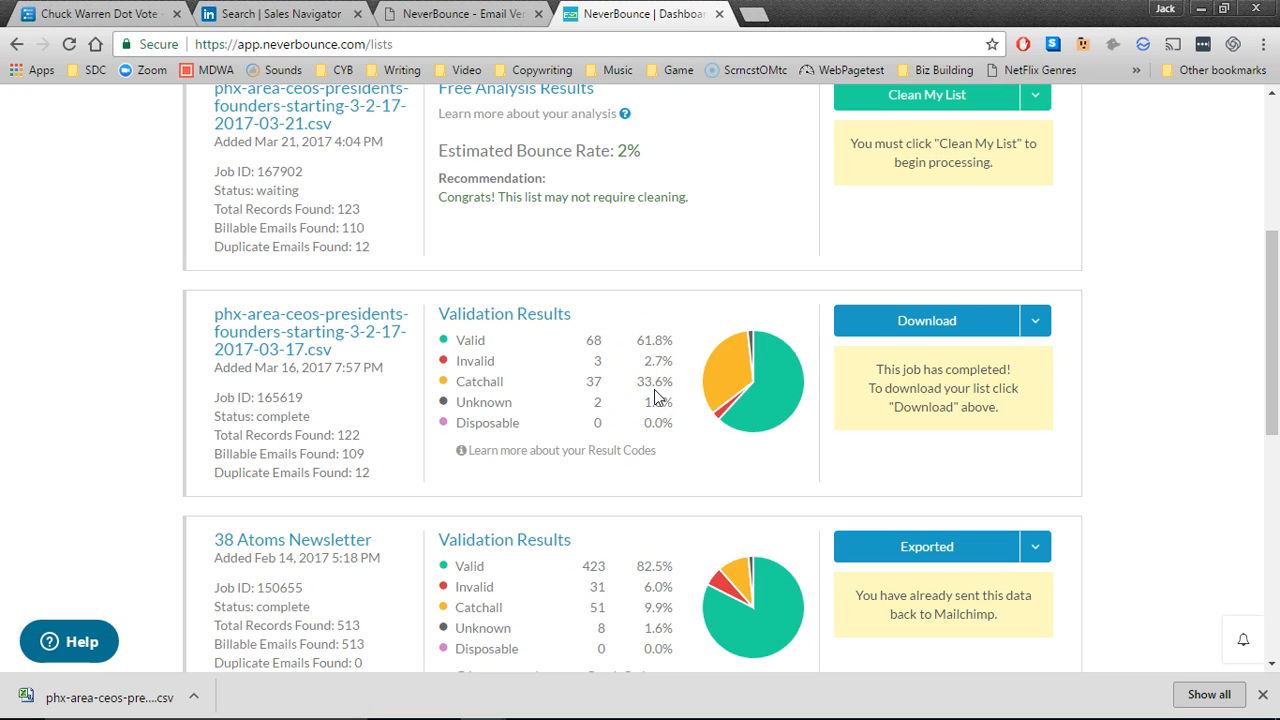
mouse_move(655, 390)
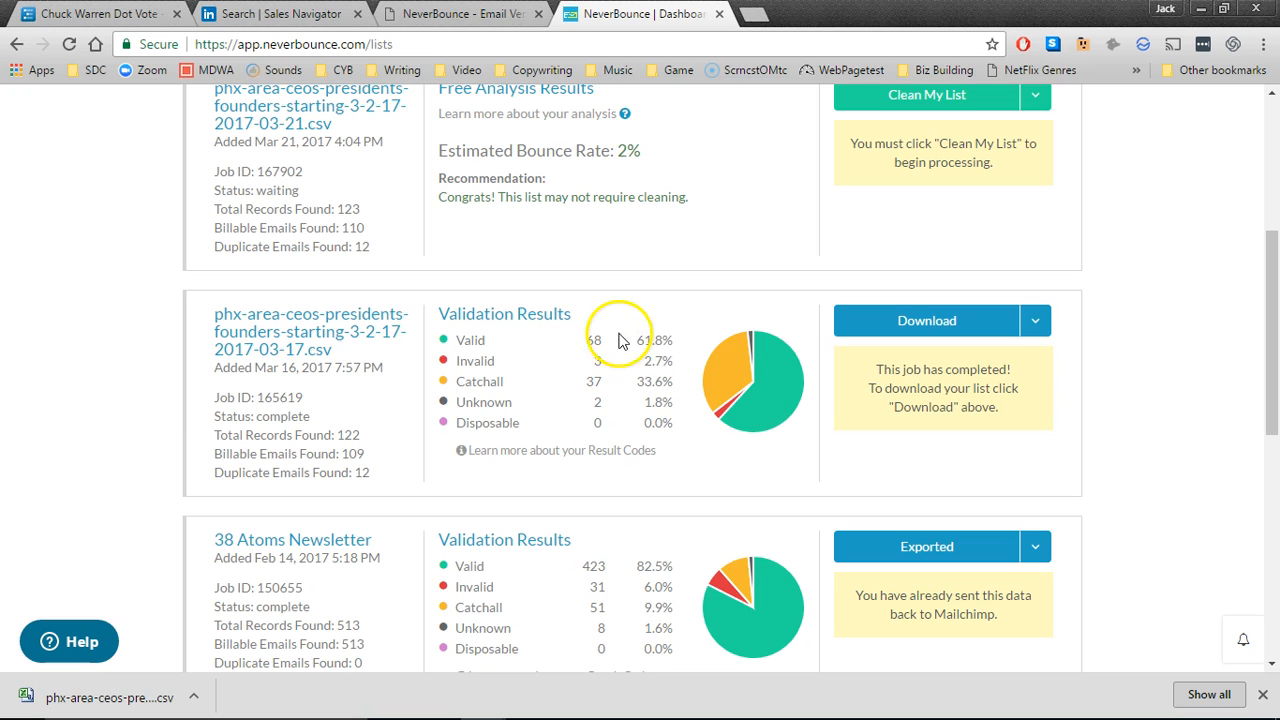
mouse_move(480, 343)
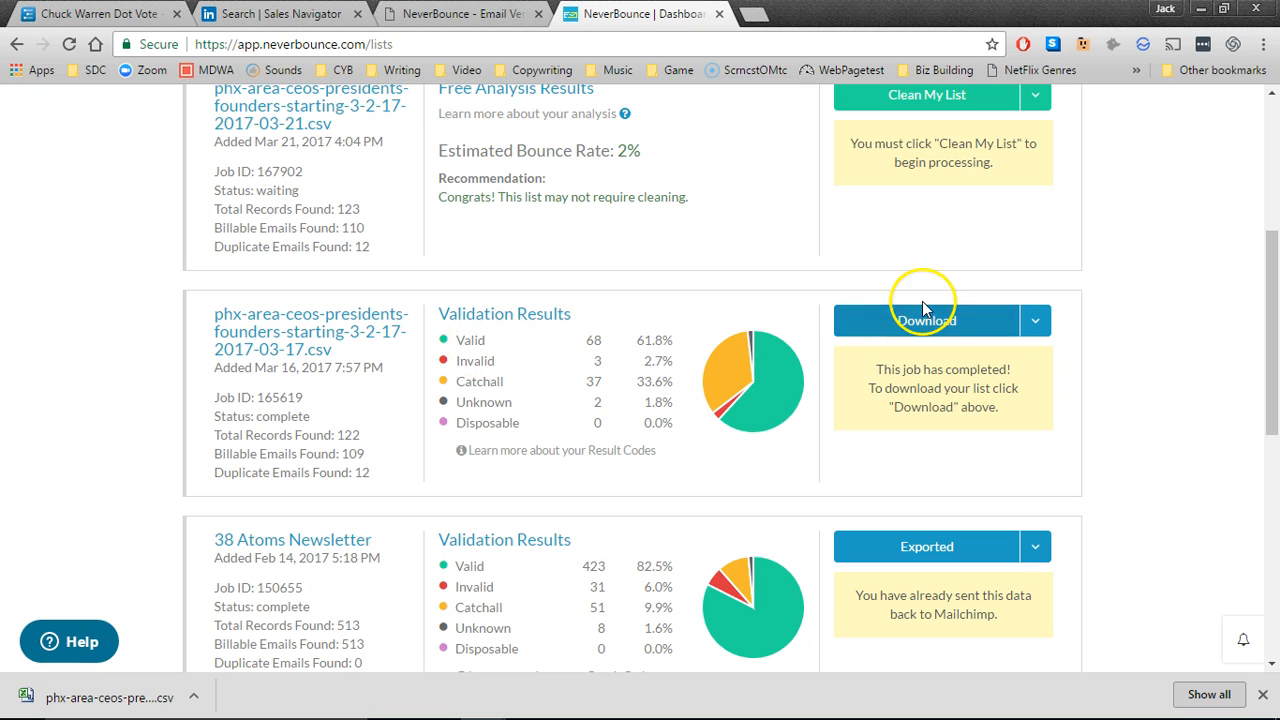
Step: Download the completed list with the Deliverable preset, opening the save dialog for valids.csv
left_click(925, 320)
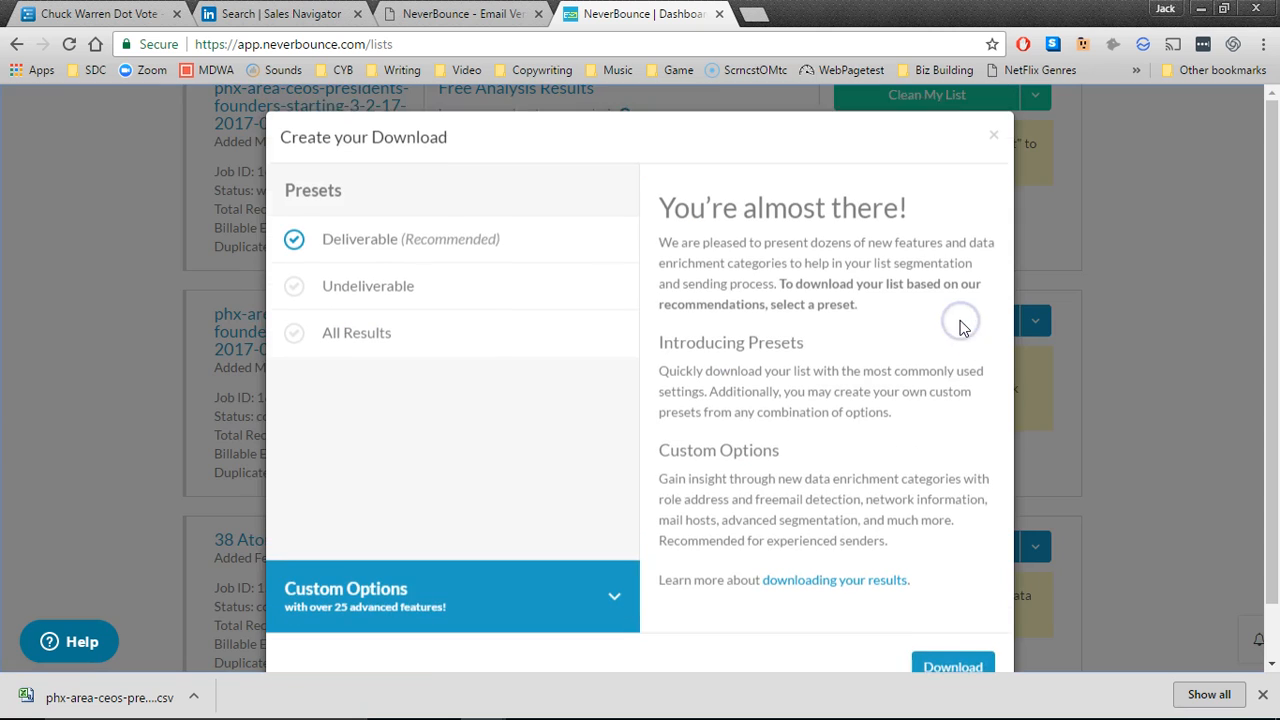
left_click(360, 241)
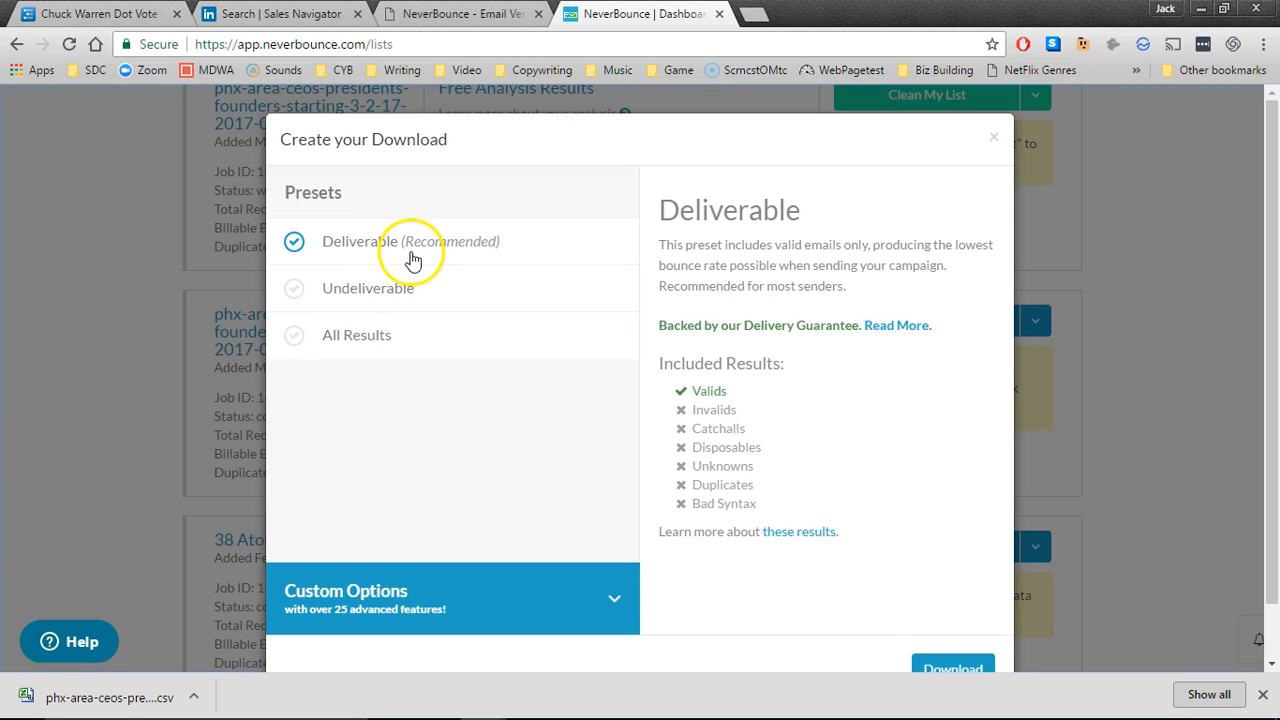
mouse_move(390, 250)
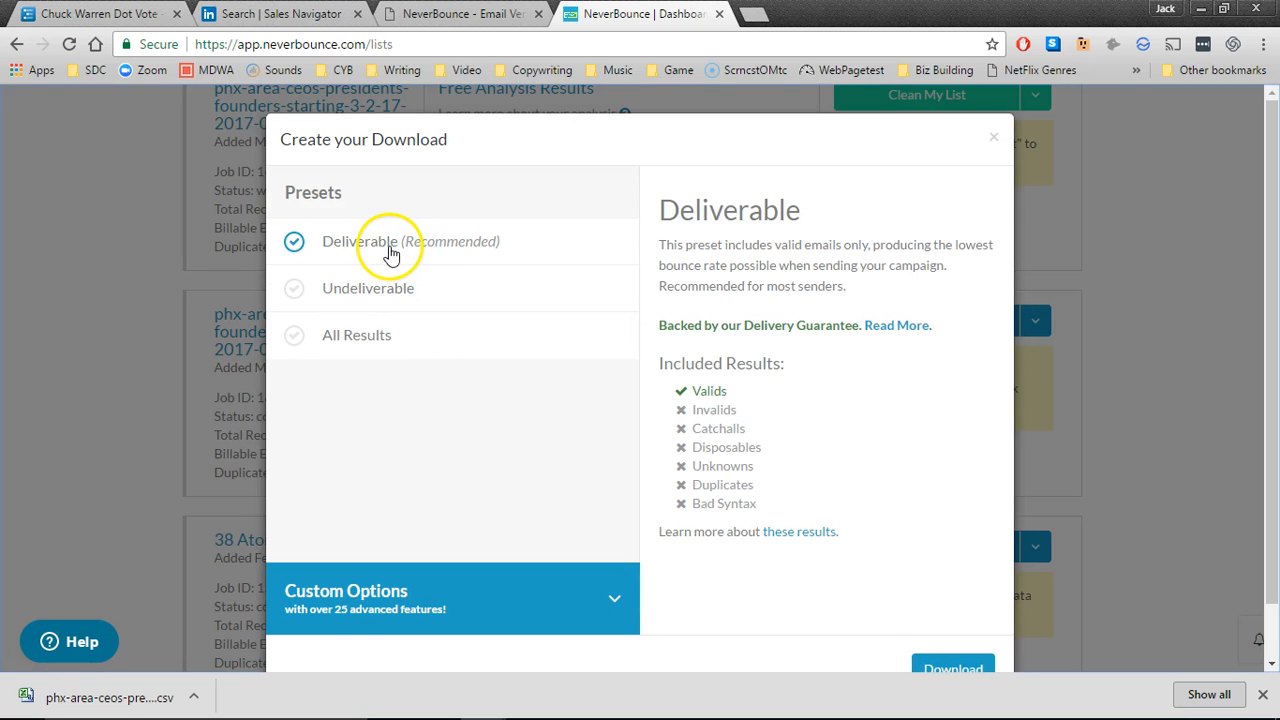
left_click(368, 288)
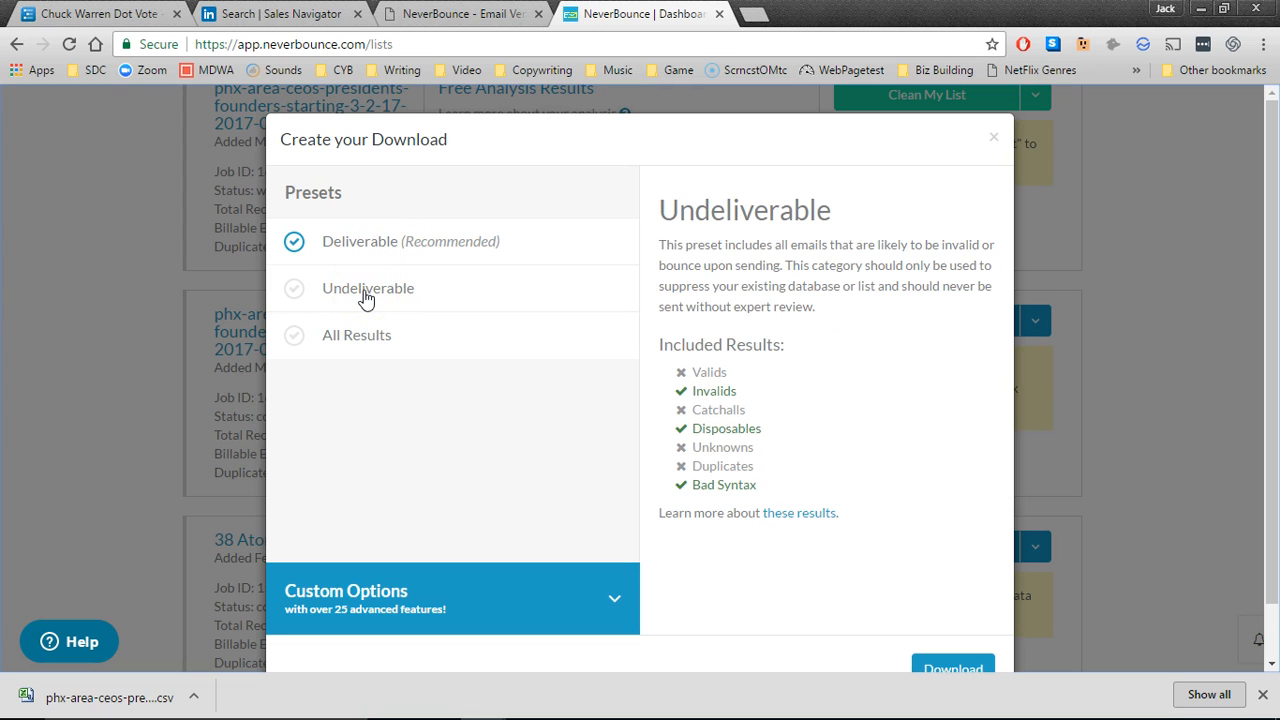
left_click(357, 334)
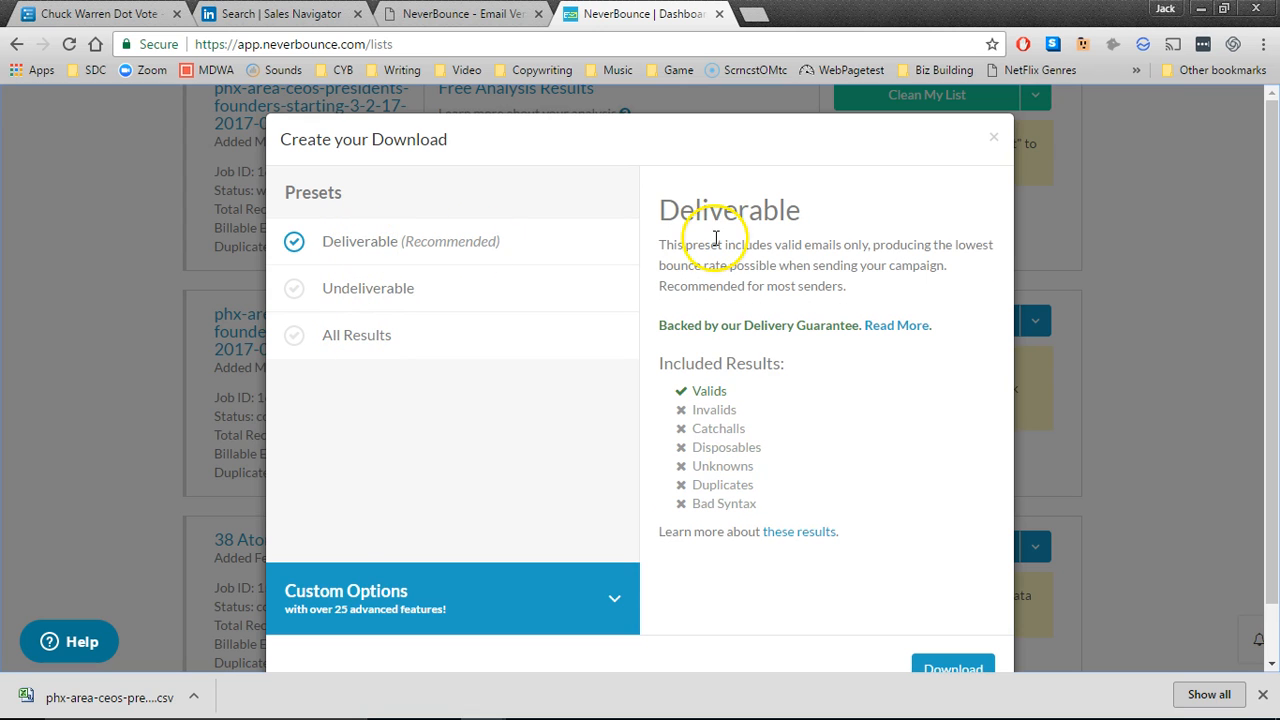
mouse_move(710, 393)
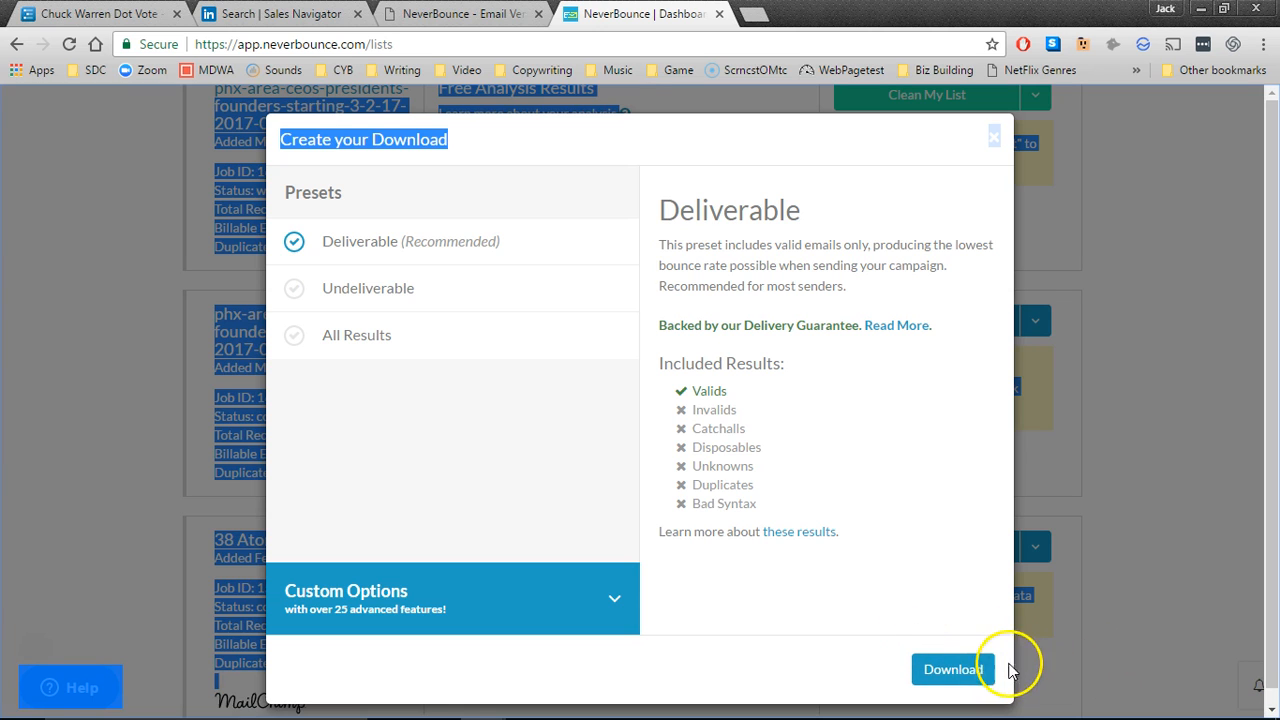
left_click(952, 669)
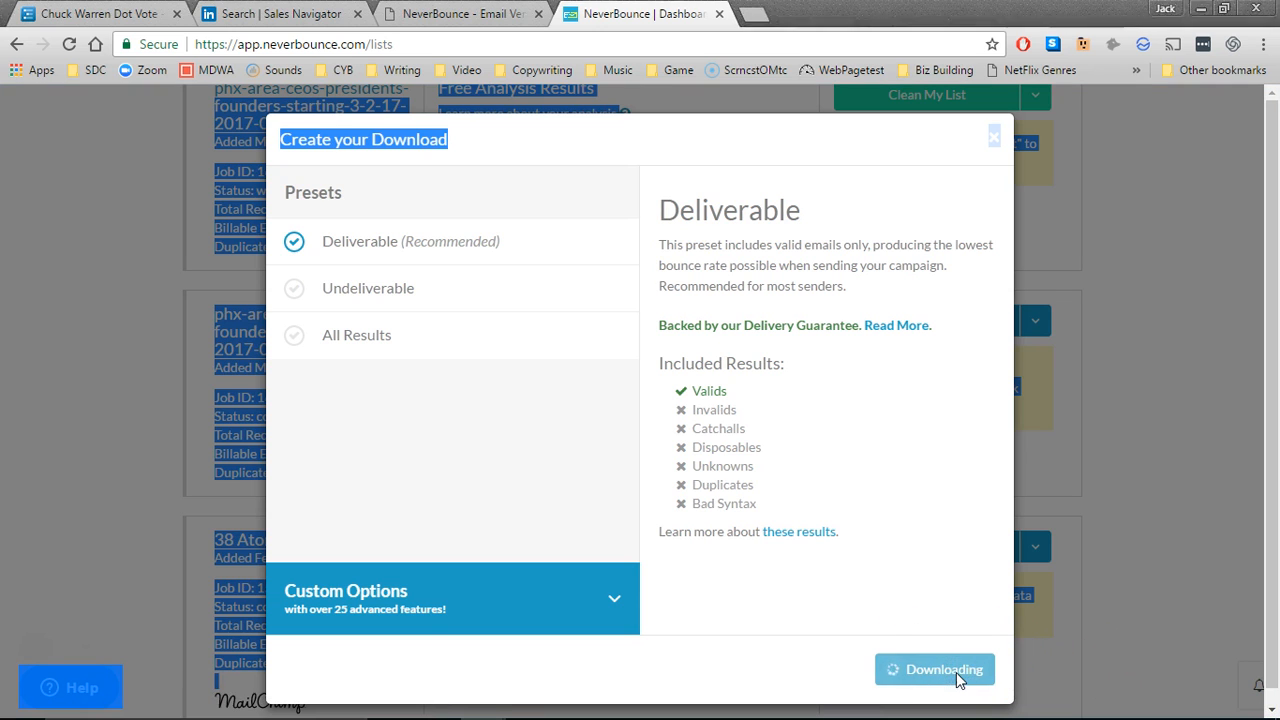
left_click(934, 669)
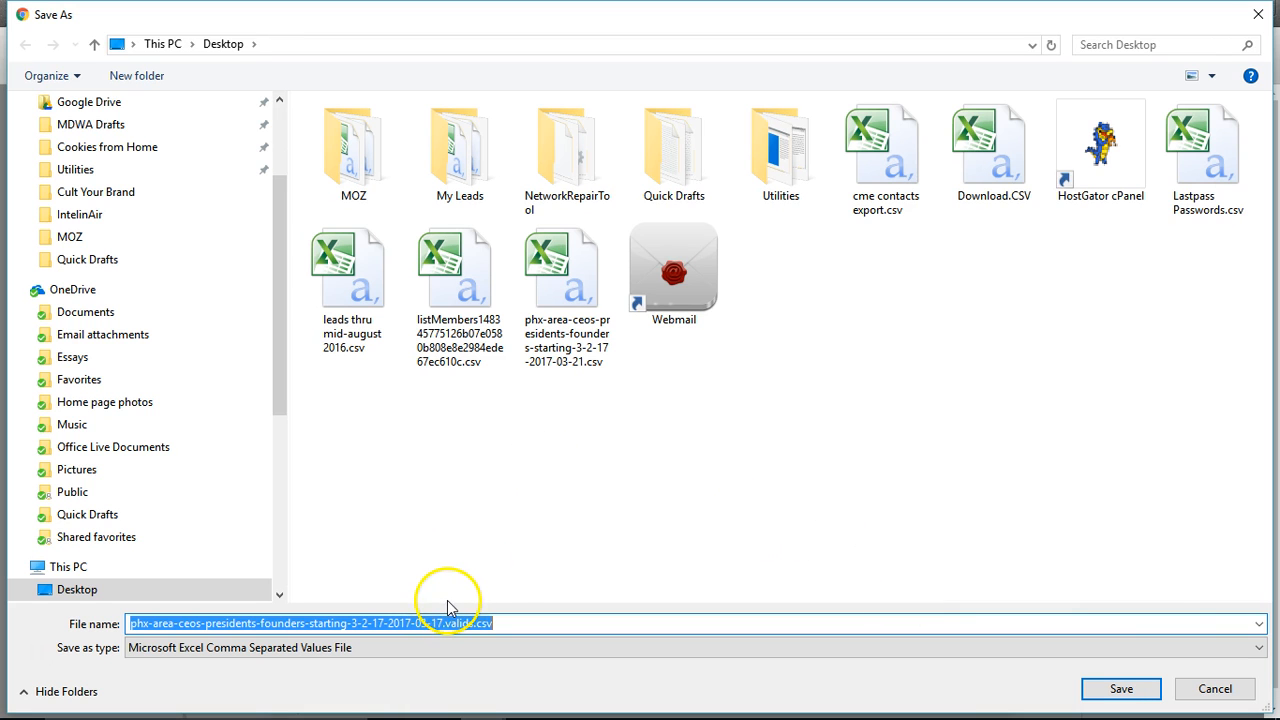